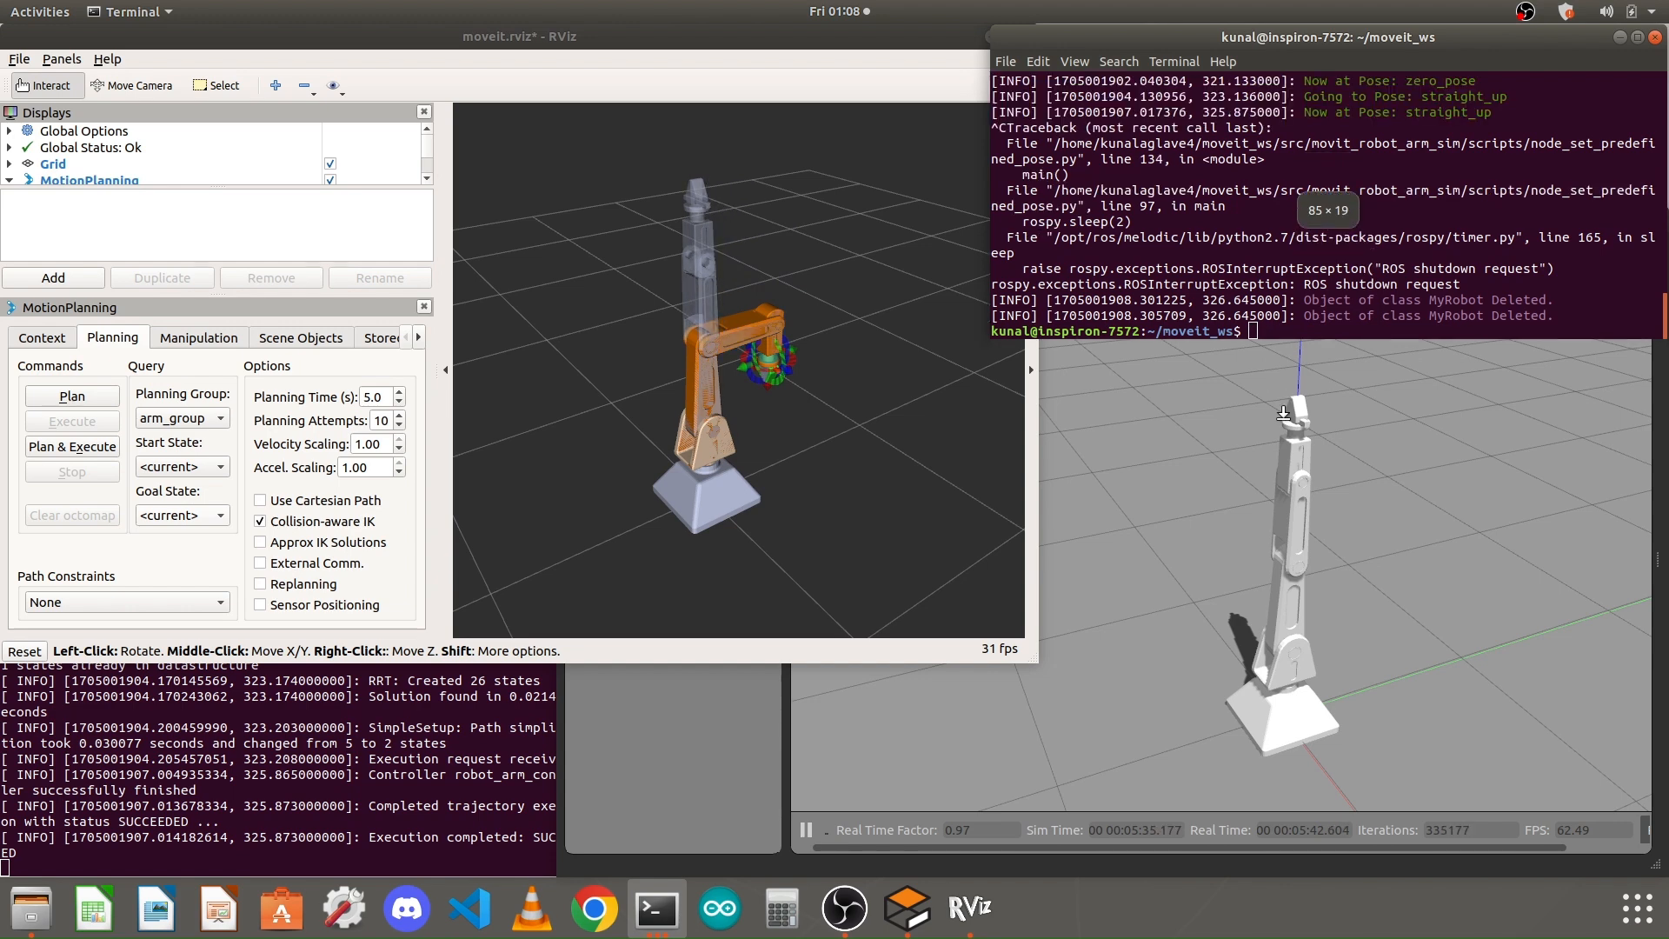
# - Change into src/movit_robot_arm_sim/scripts/ and list its contents
pyautogui.write('cd')
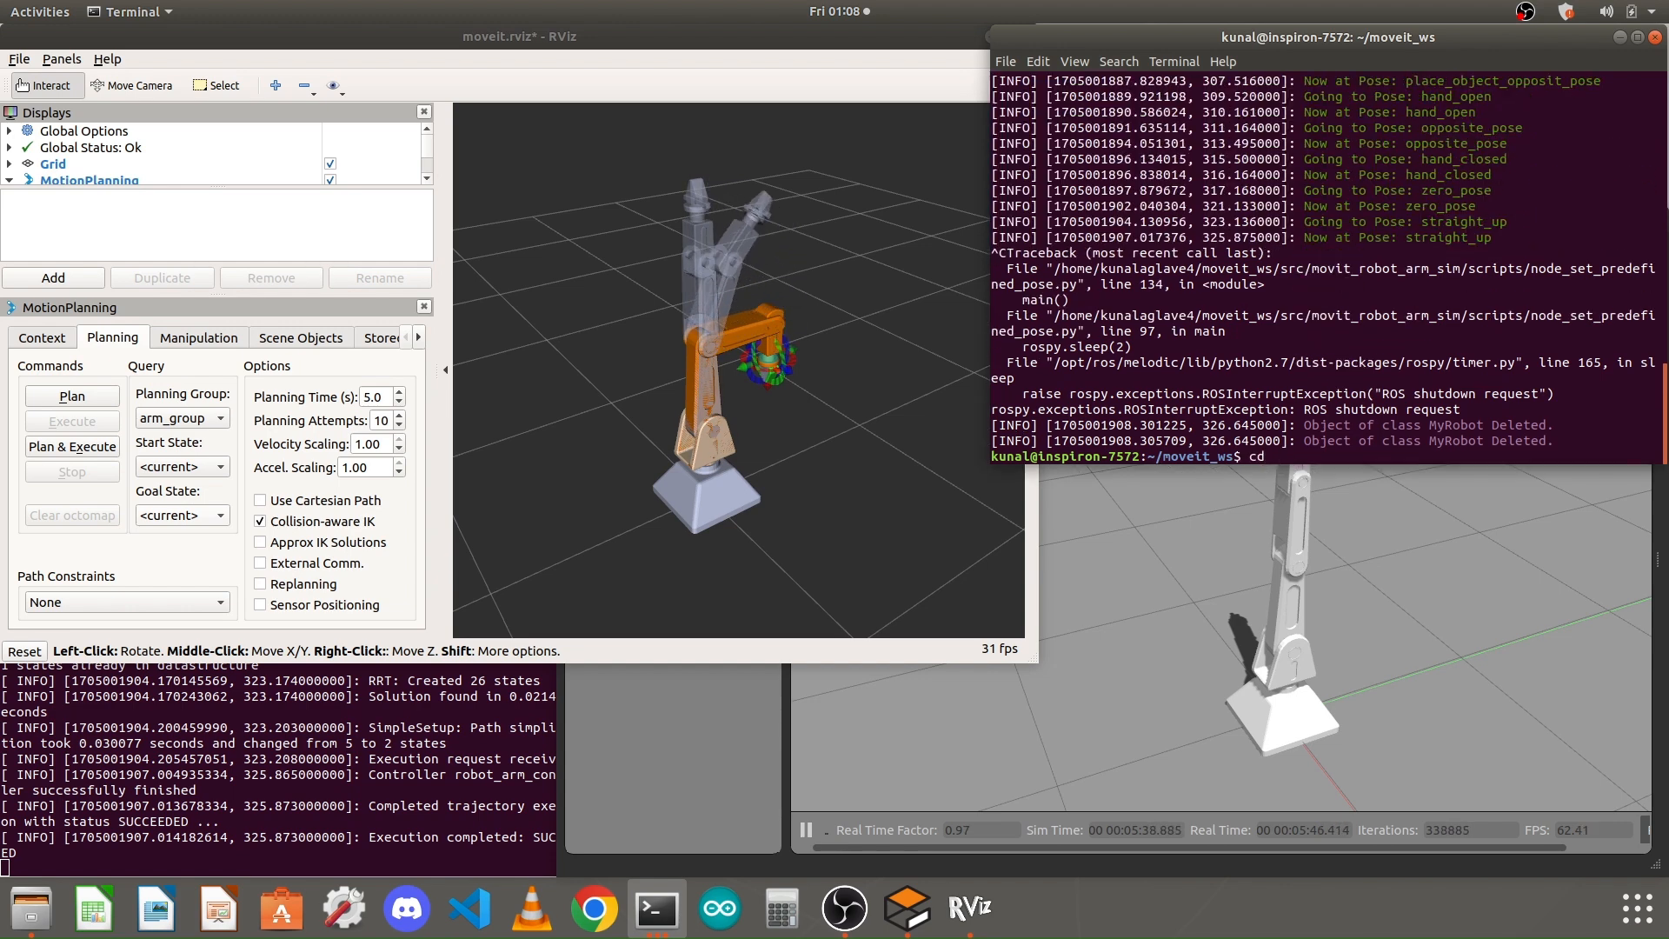
pyautogui.write('src/')
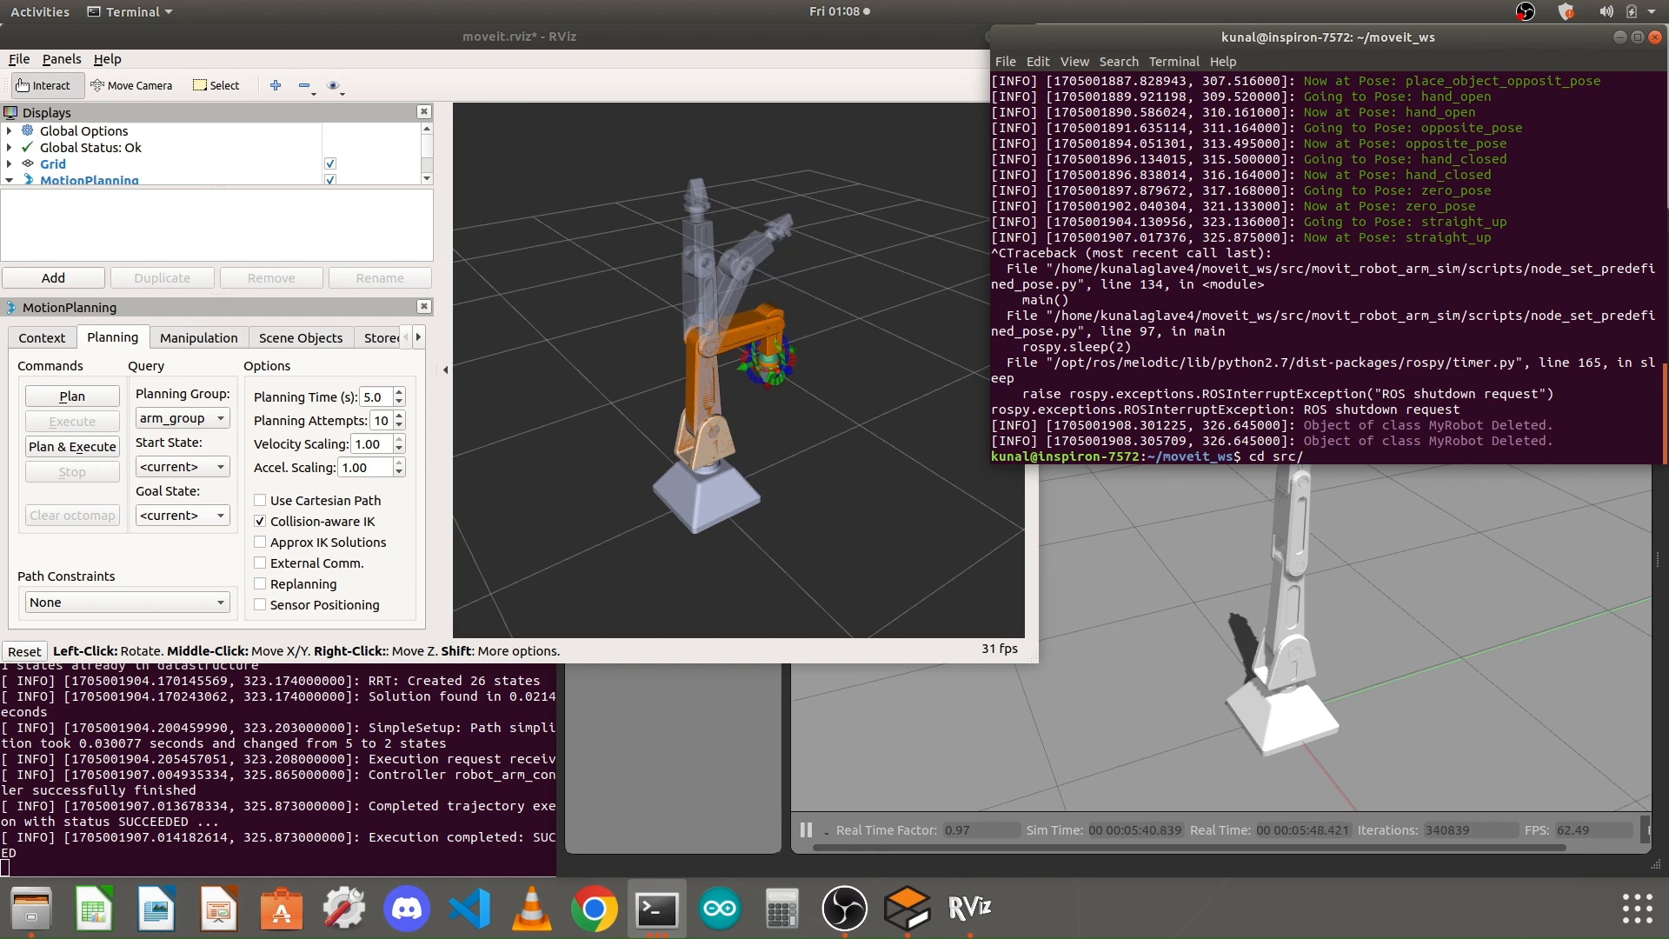
pyautogui.write('movit_robot_arm_sim/')
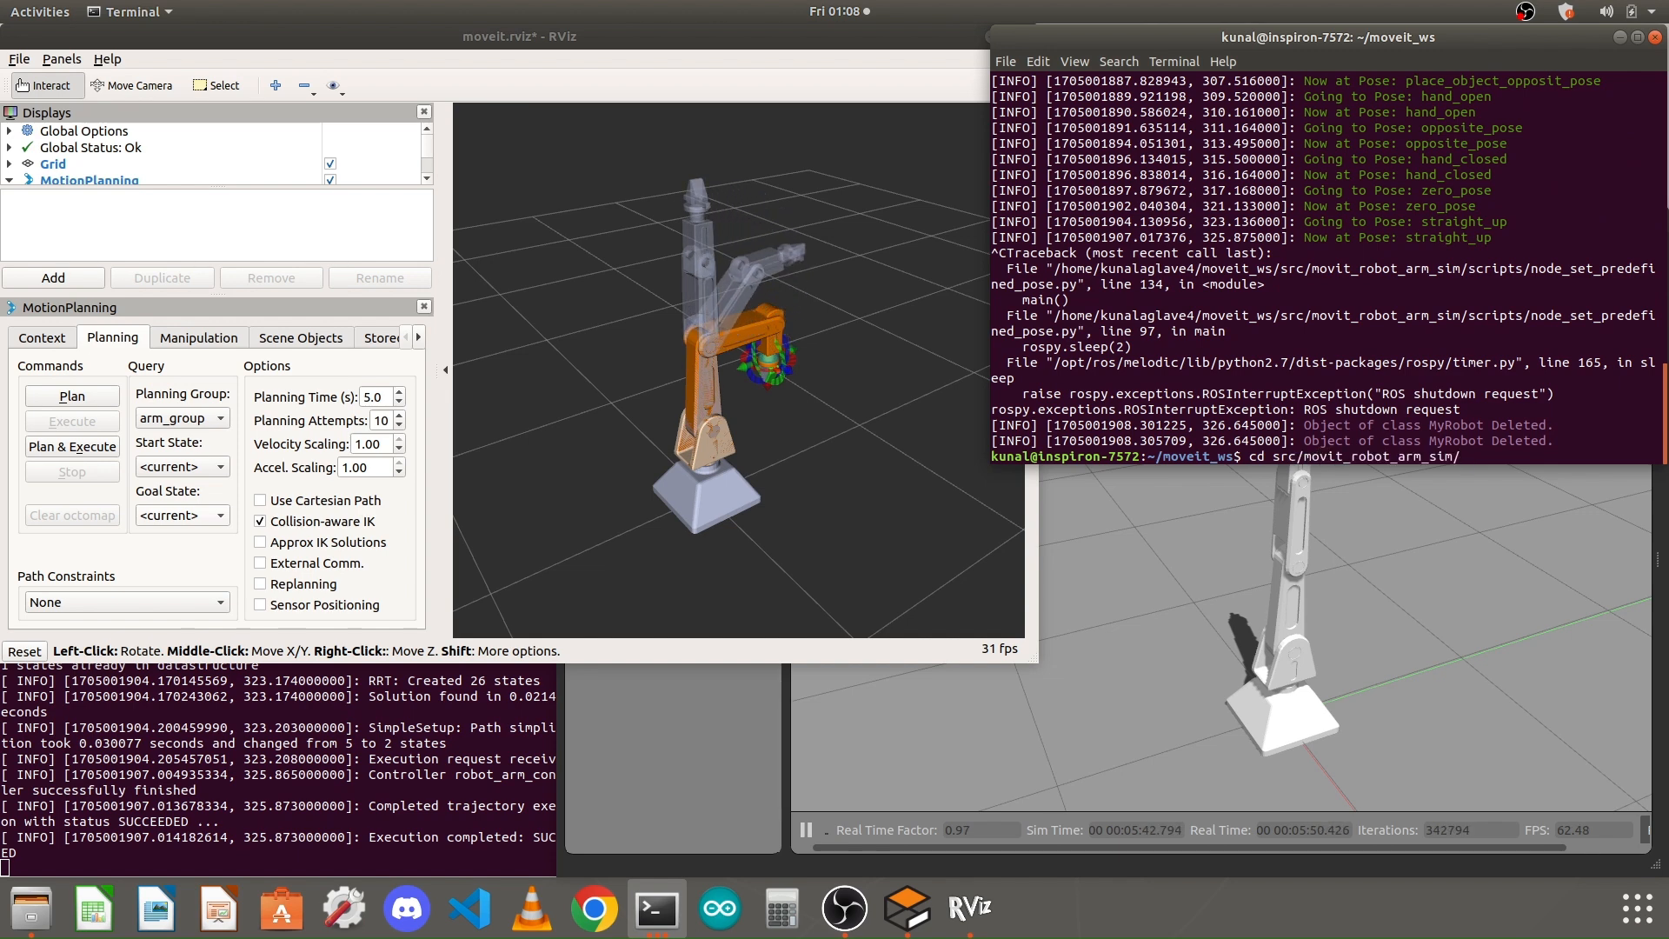
pyautogui.write('scripts/')
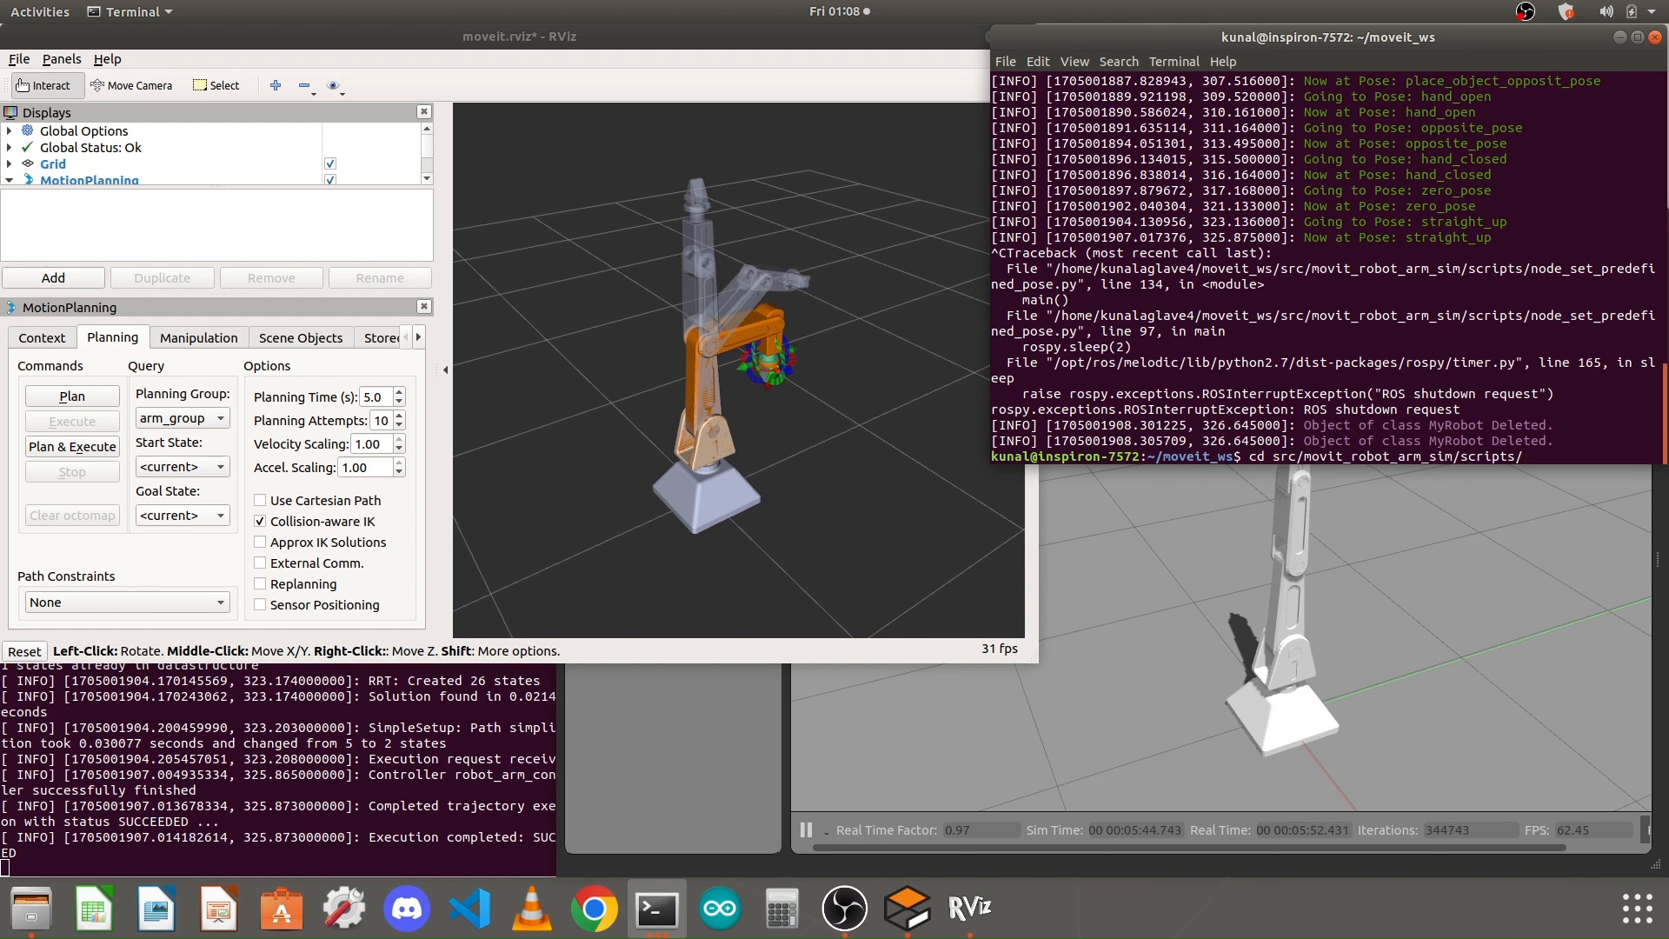
pyautogui.write('ls')
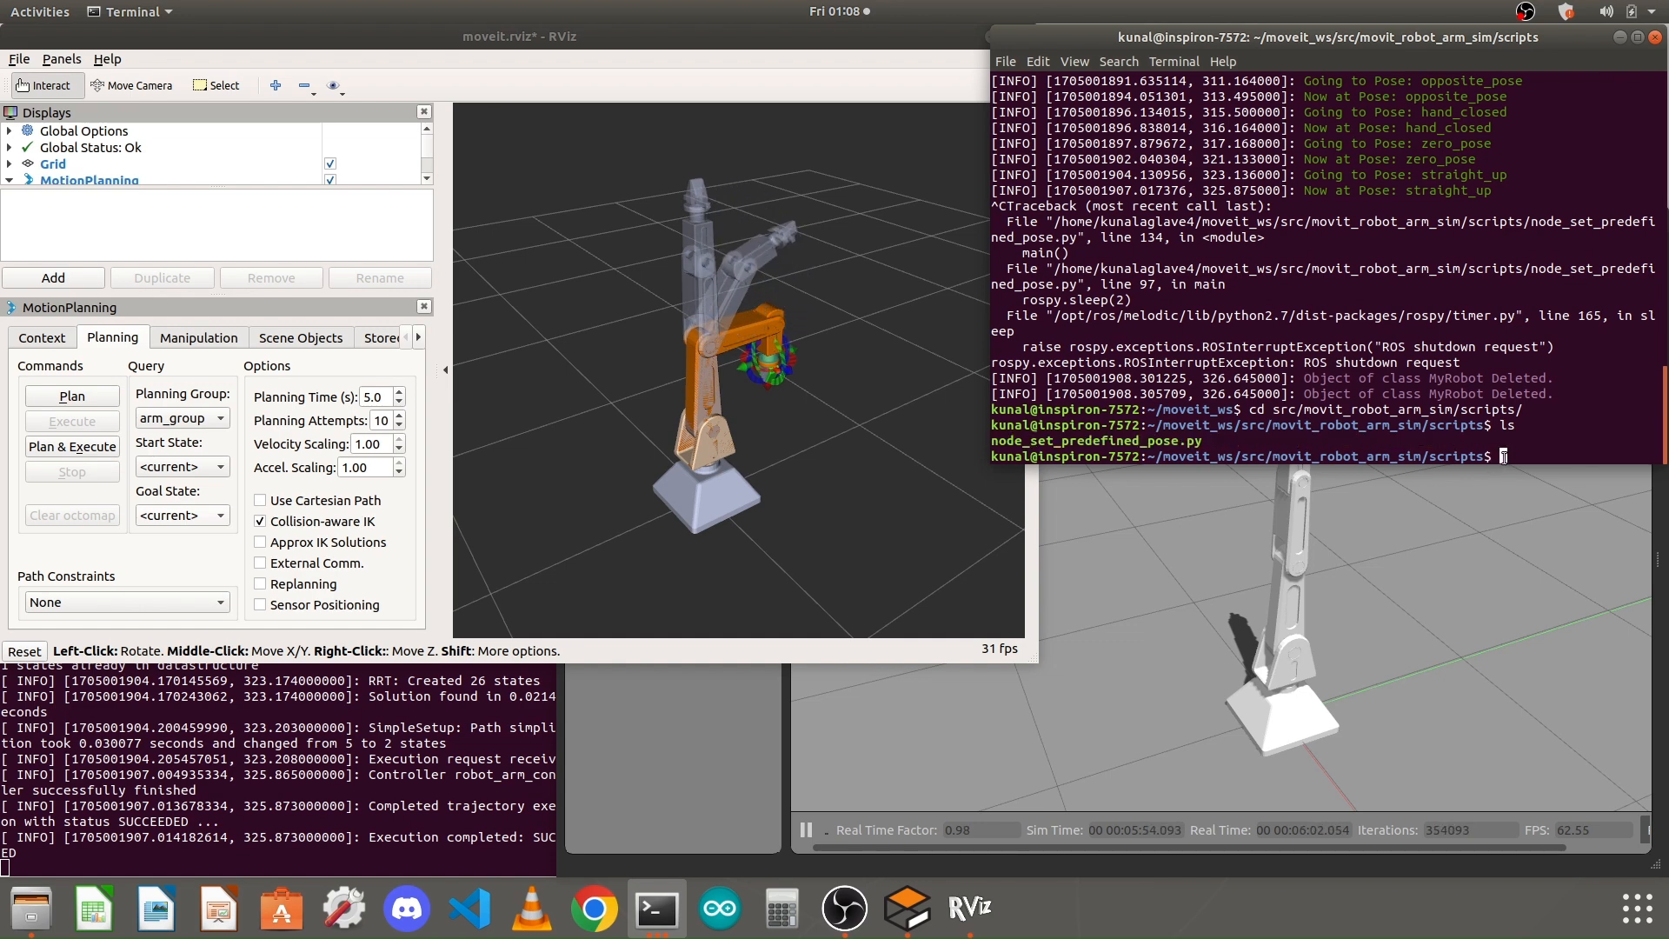
# - Begin the gedit command to edit node_set_predefined_pose.py
pyautogui.write('g')
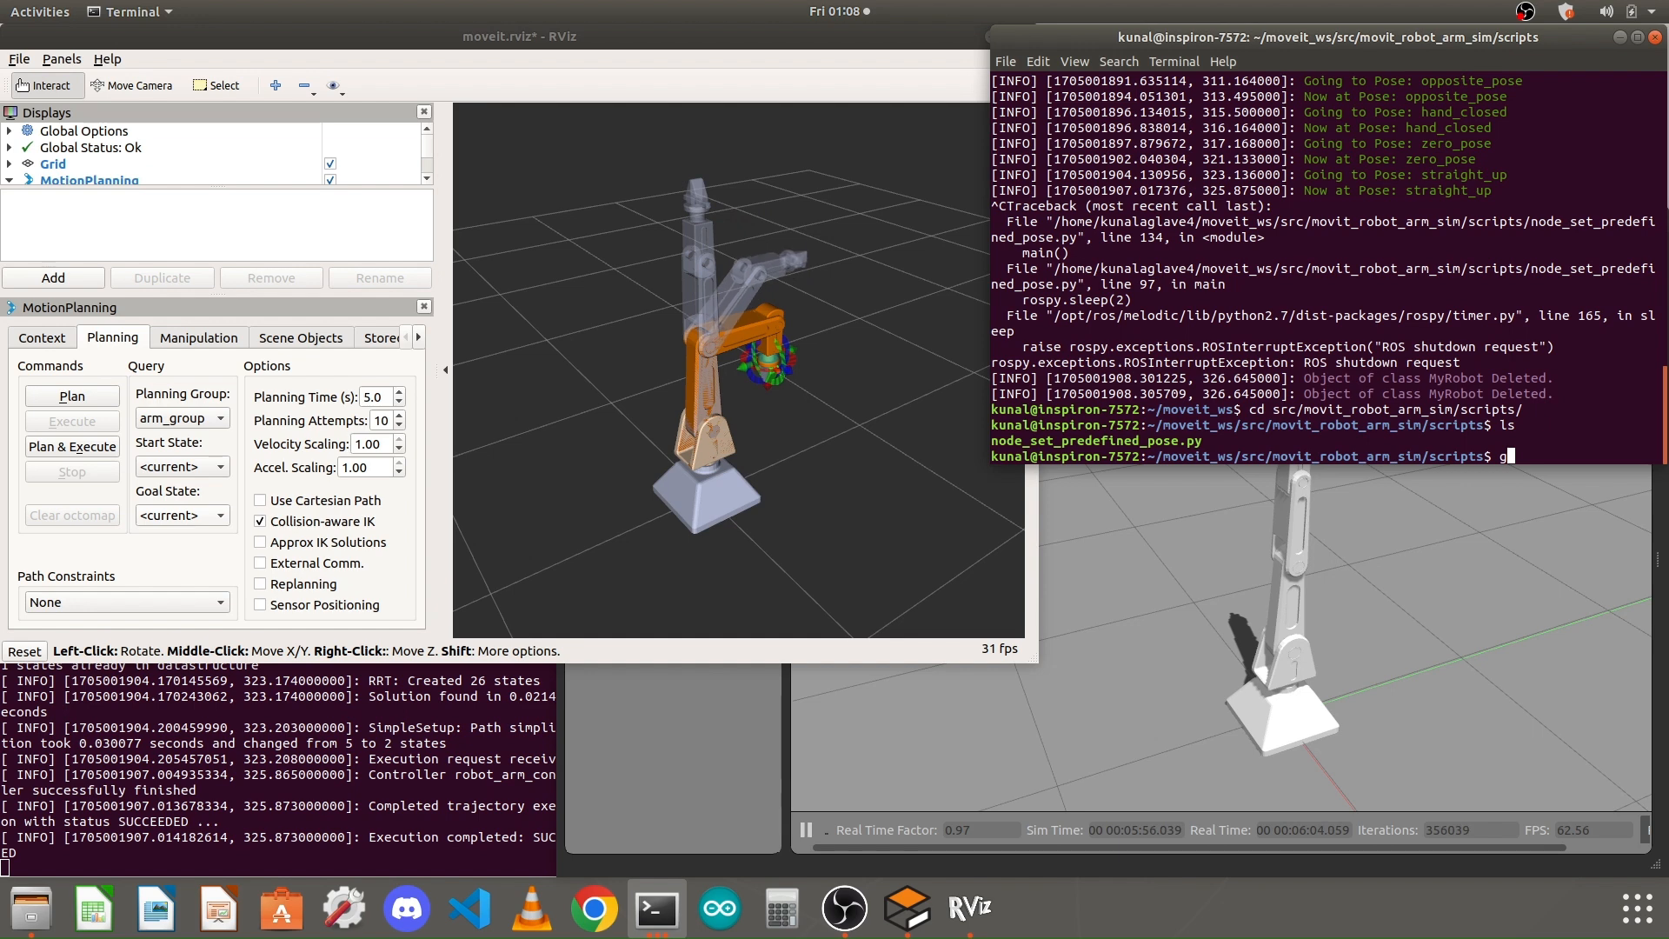
pyautogui.write('edit')
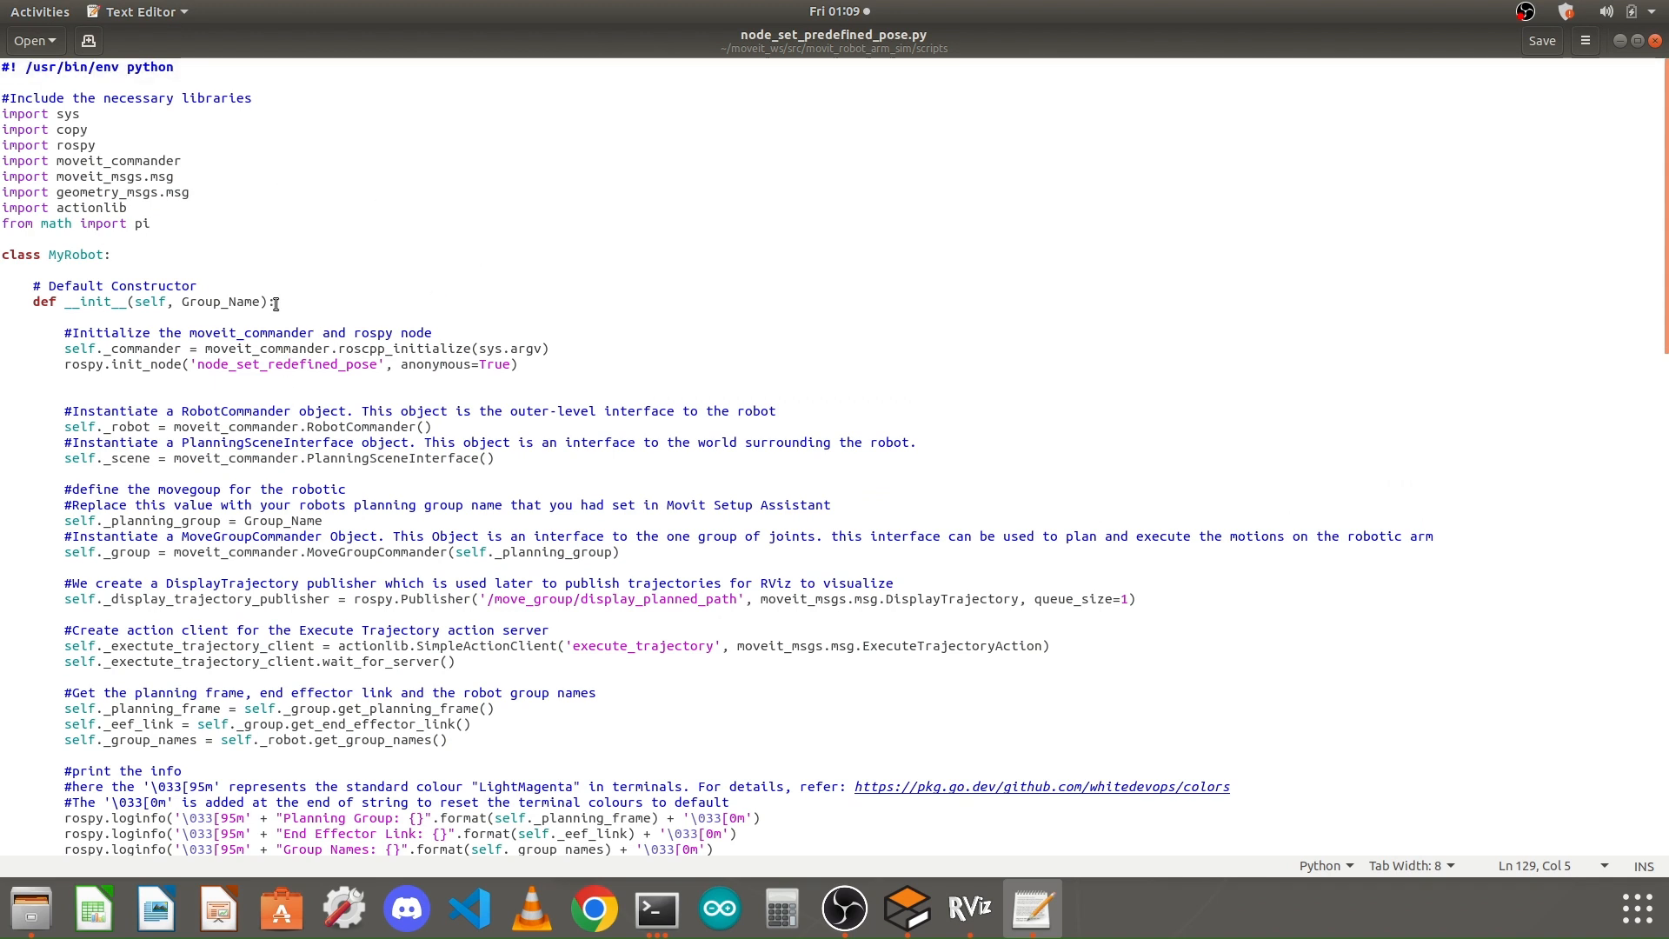
pyautogui.moveTo(224, 219)
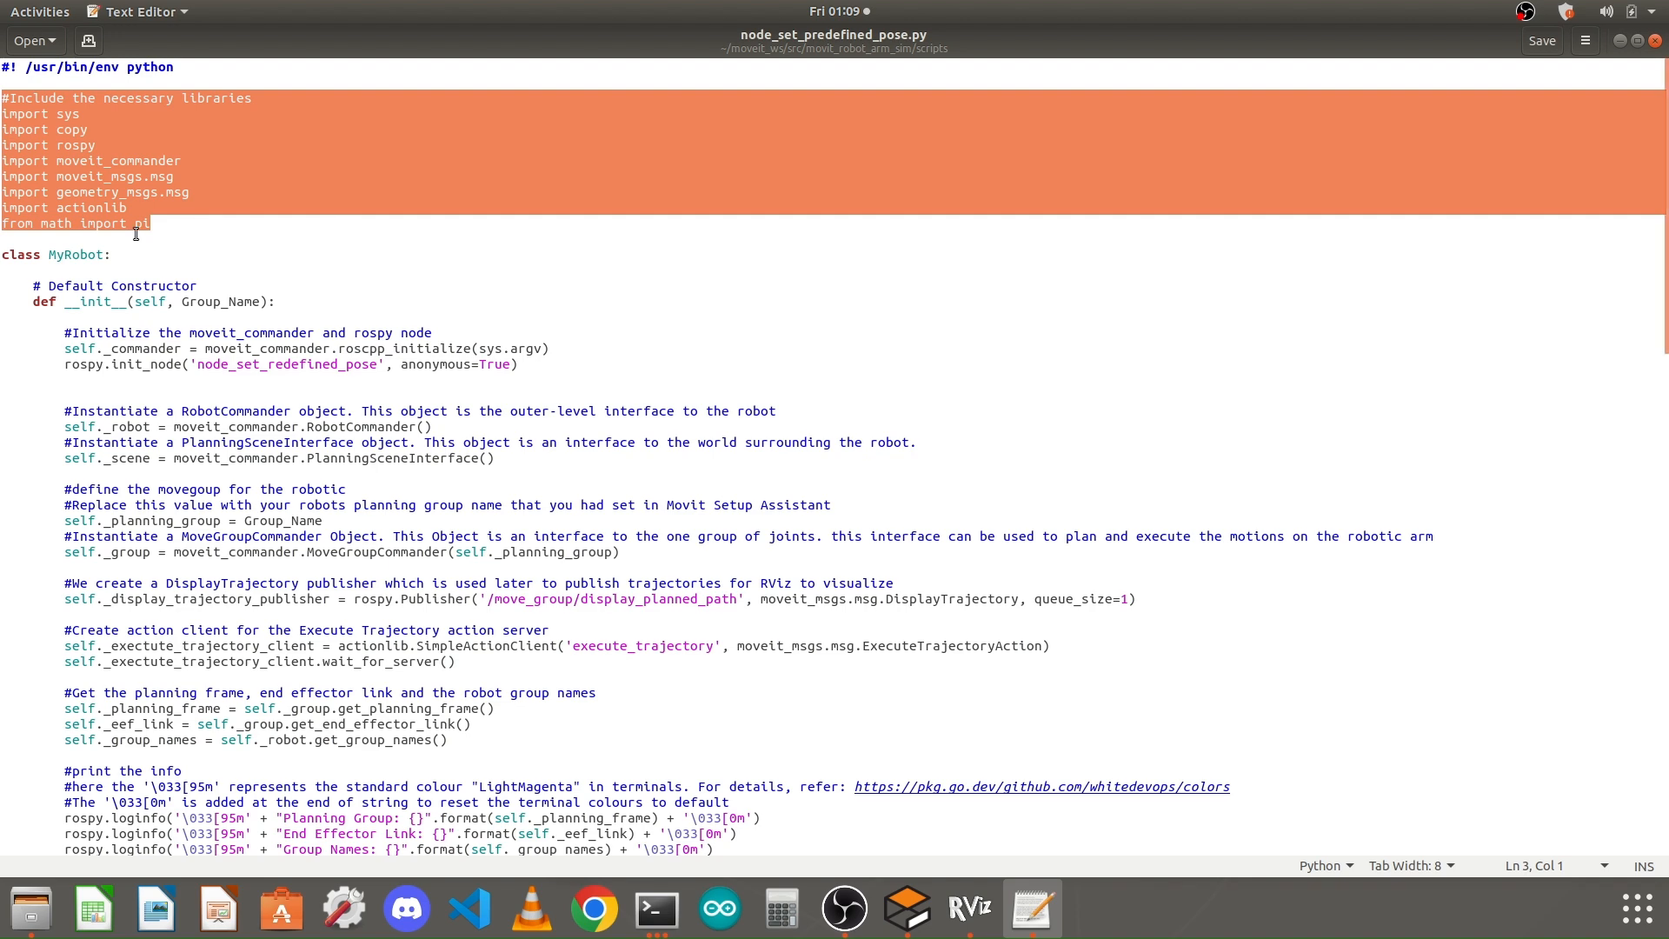
# - Scroll through the imports and MyRobot constructor toward the set_pose method
pyautogui.scroll(-3)
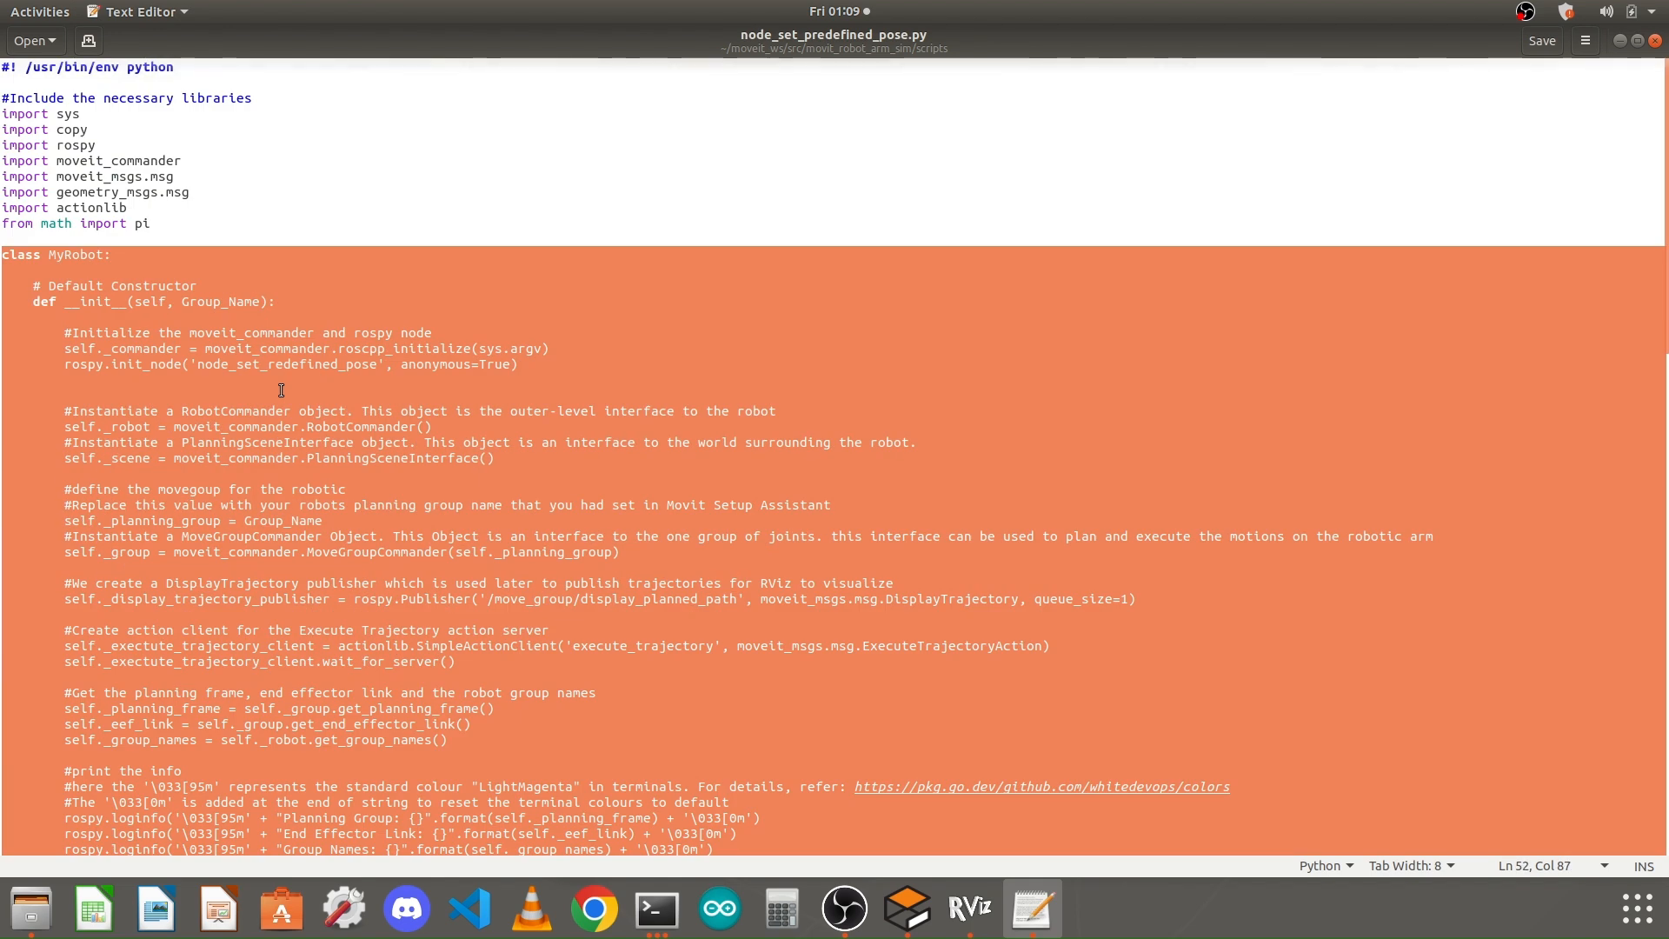
pyautogui.moveTo(224, 482)
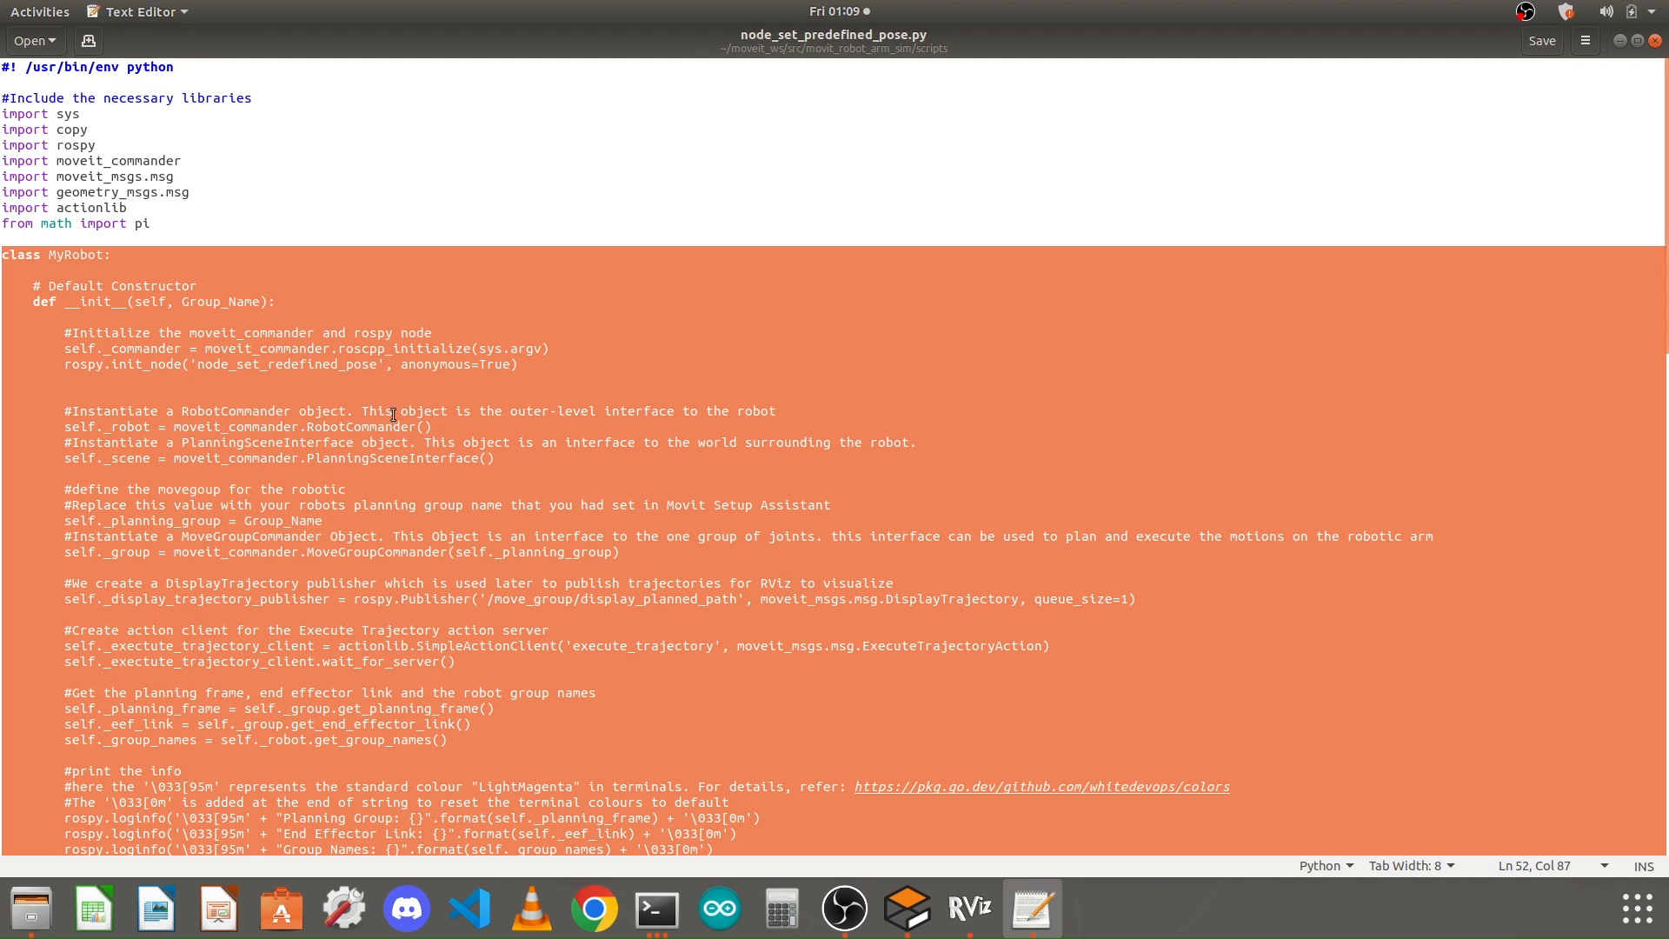
pyautogui.moveTo(314, 459)
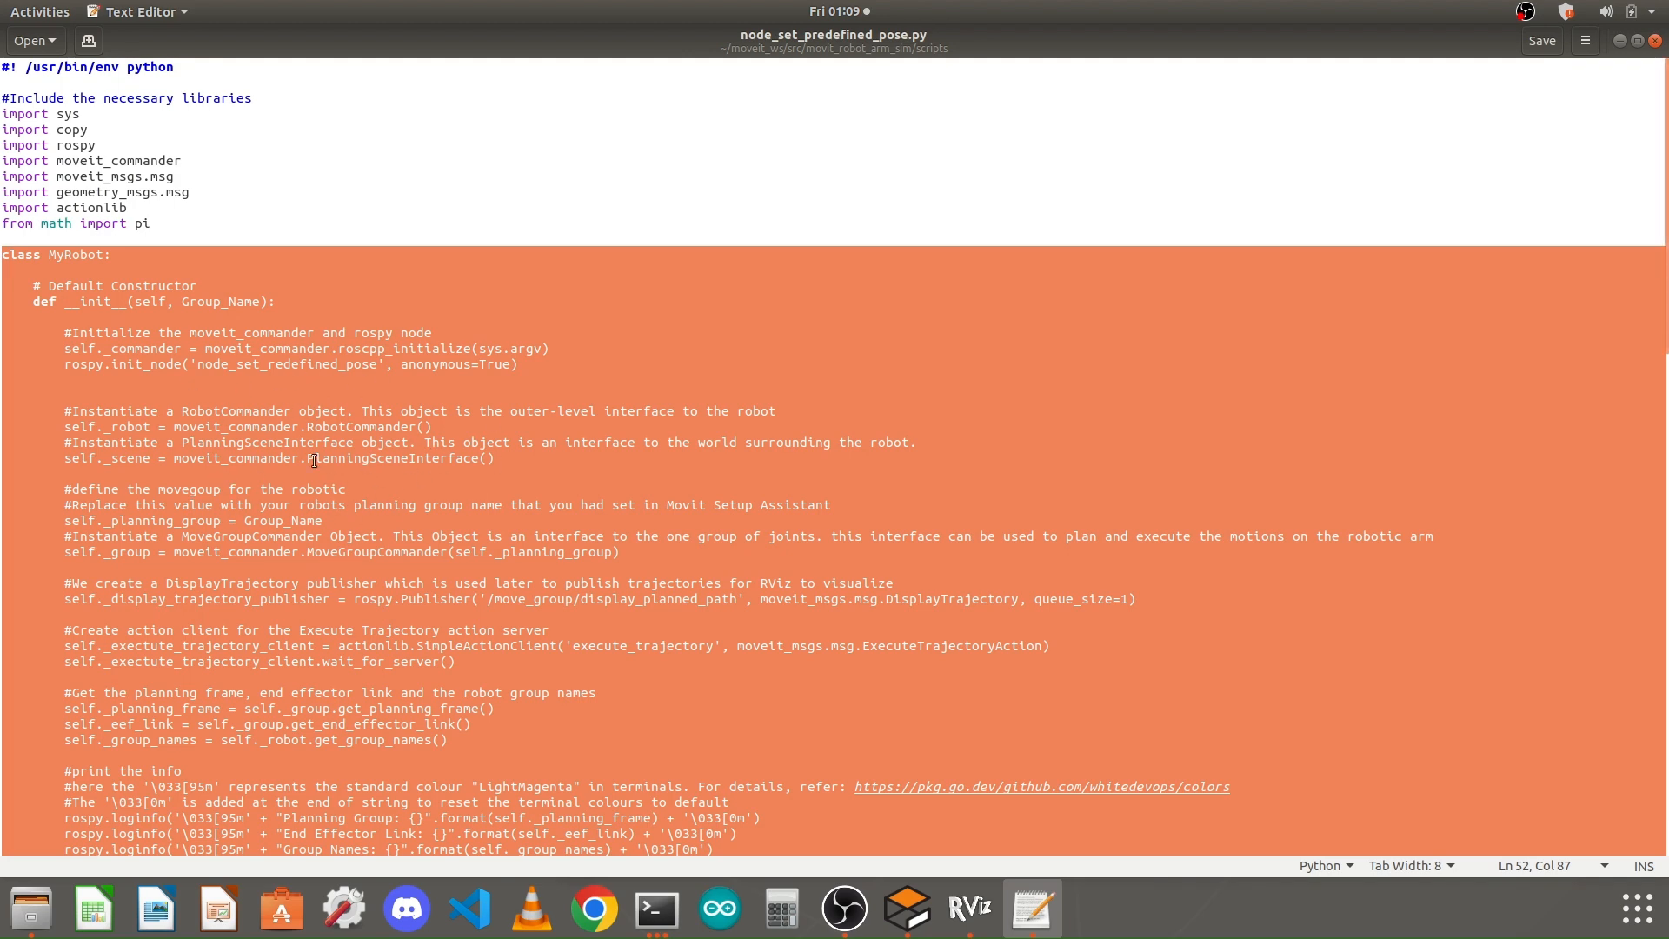
pyautogui.scroll(-3)
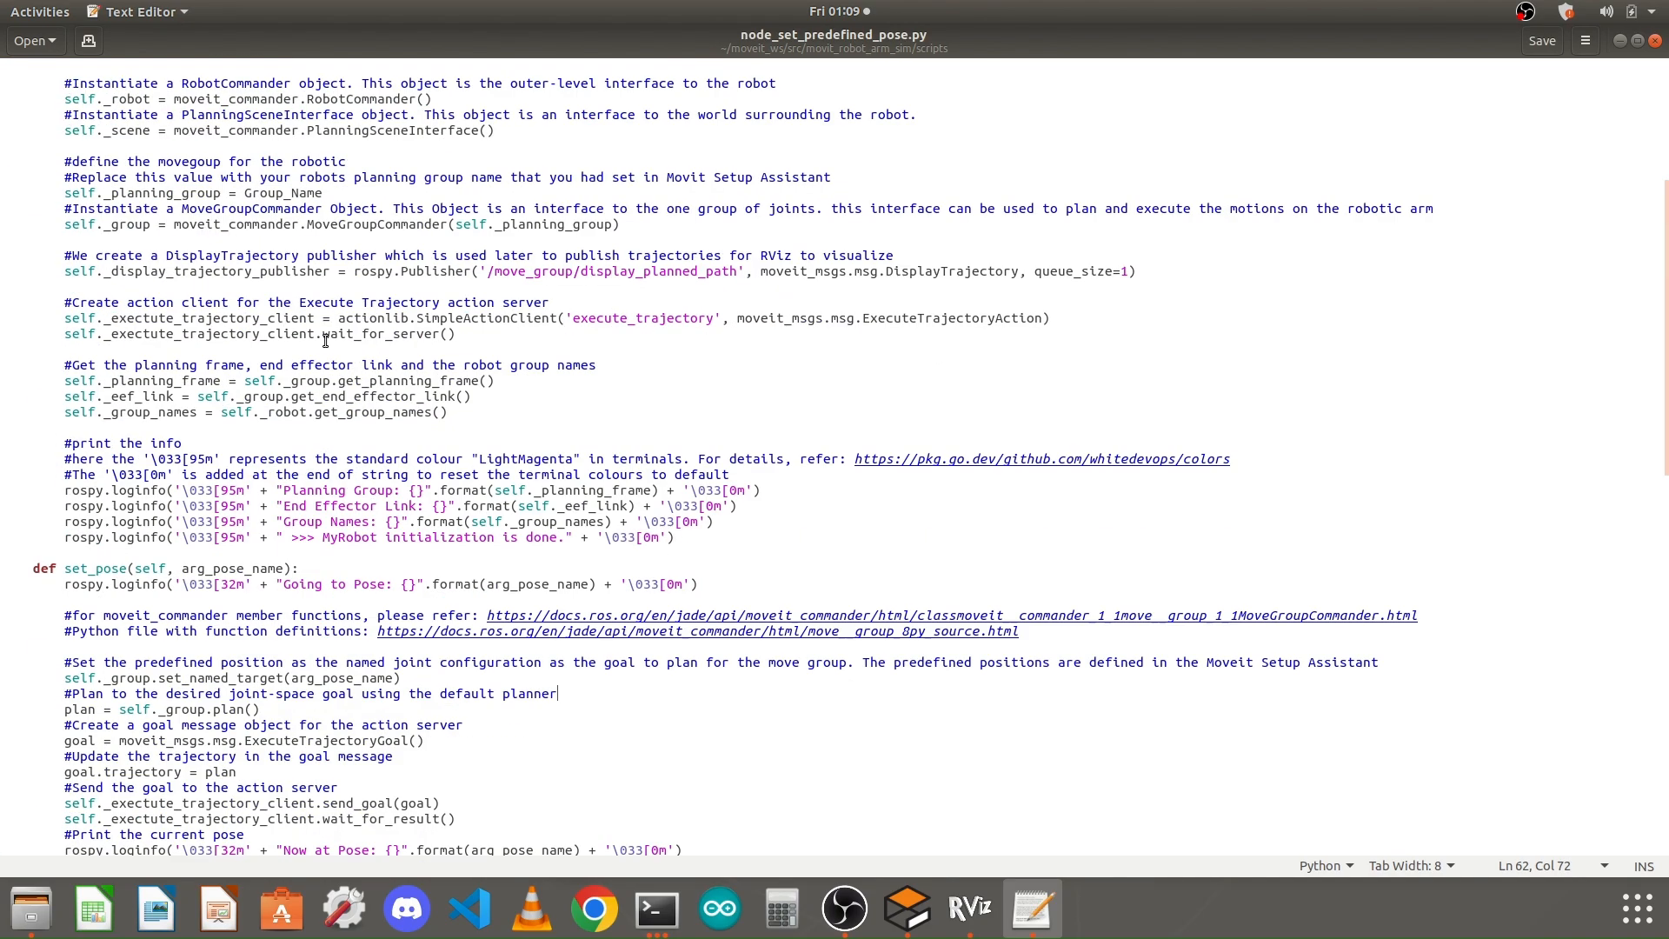
# - Scroll through set_pose and the destructor to reach main()
pyautogui.scroll(-3)
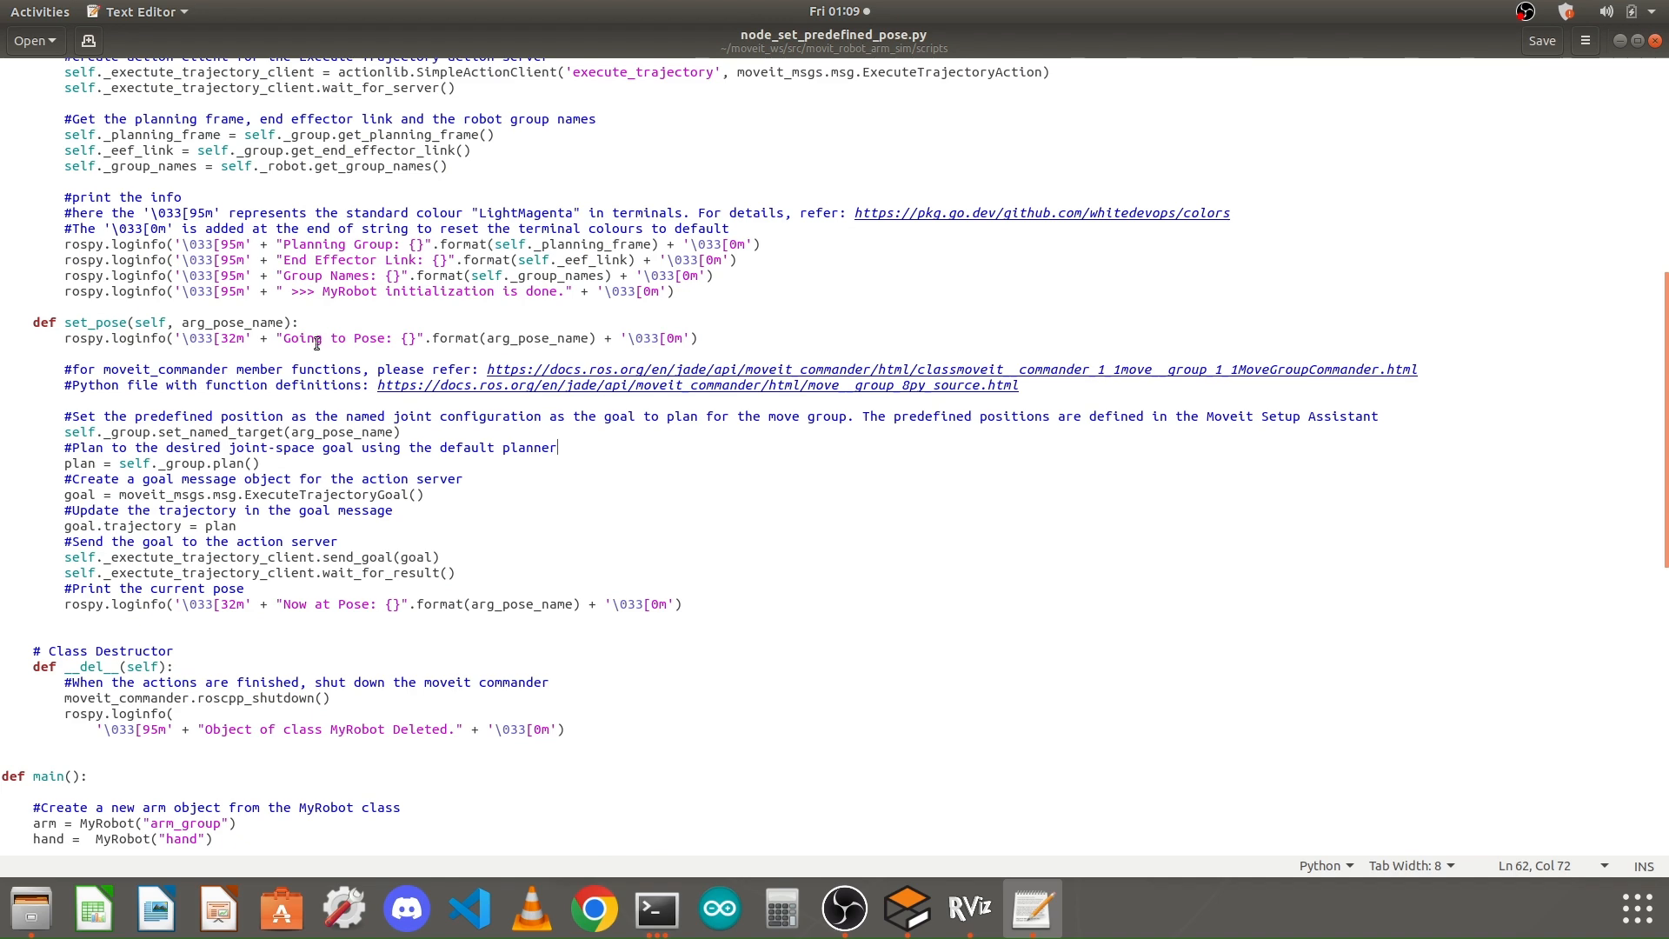
pyautogui.scroll(-3)
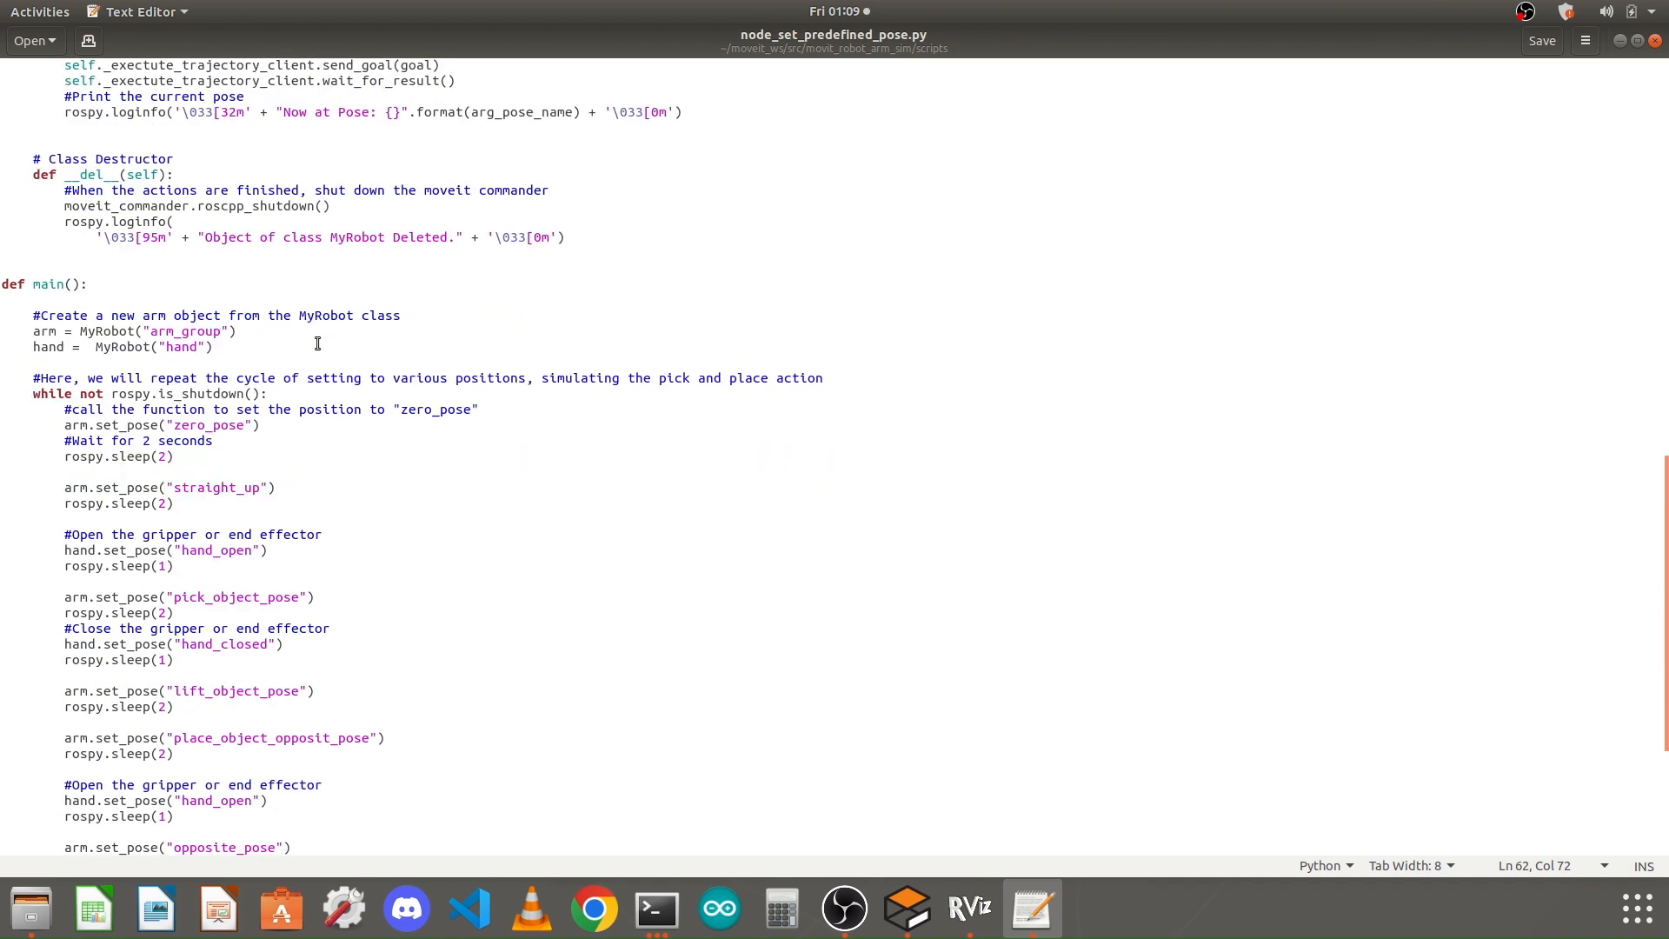
pyautogui.scroll(-3)
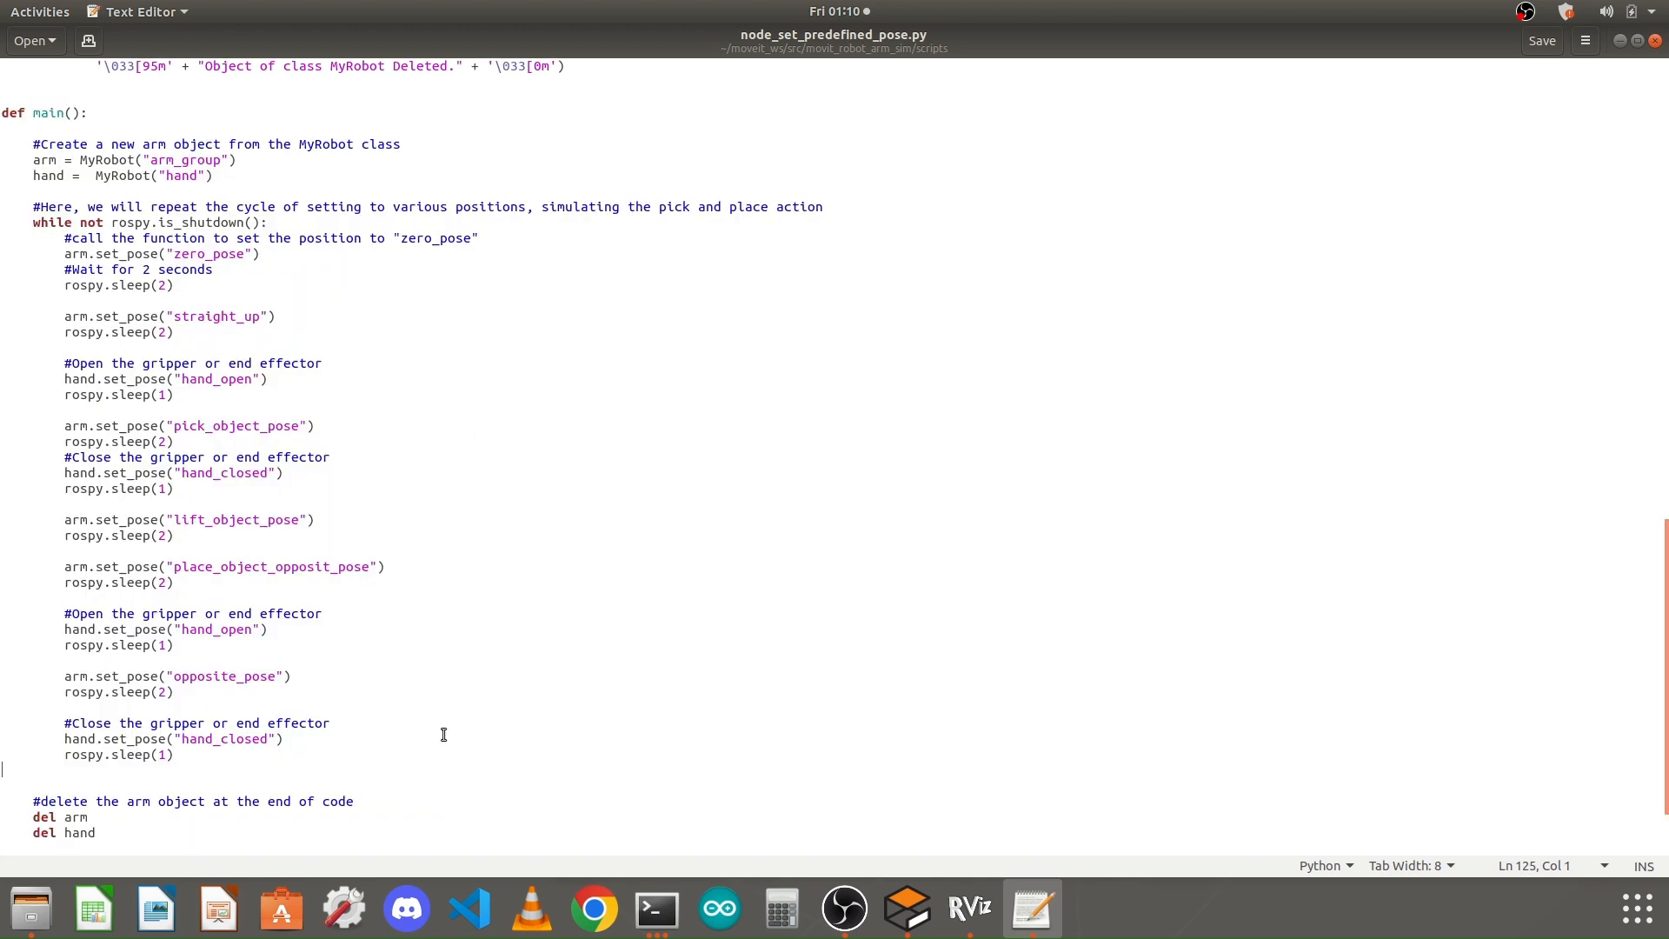
pyautogui.scroll(3)
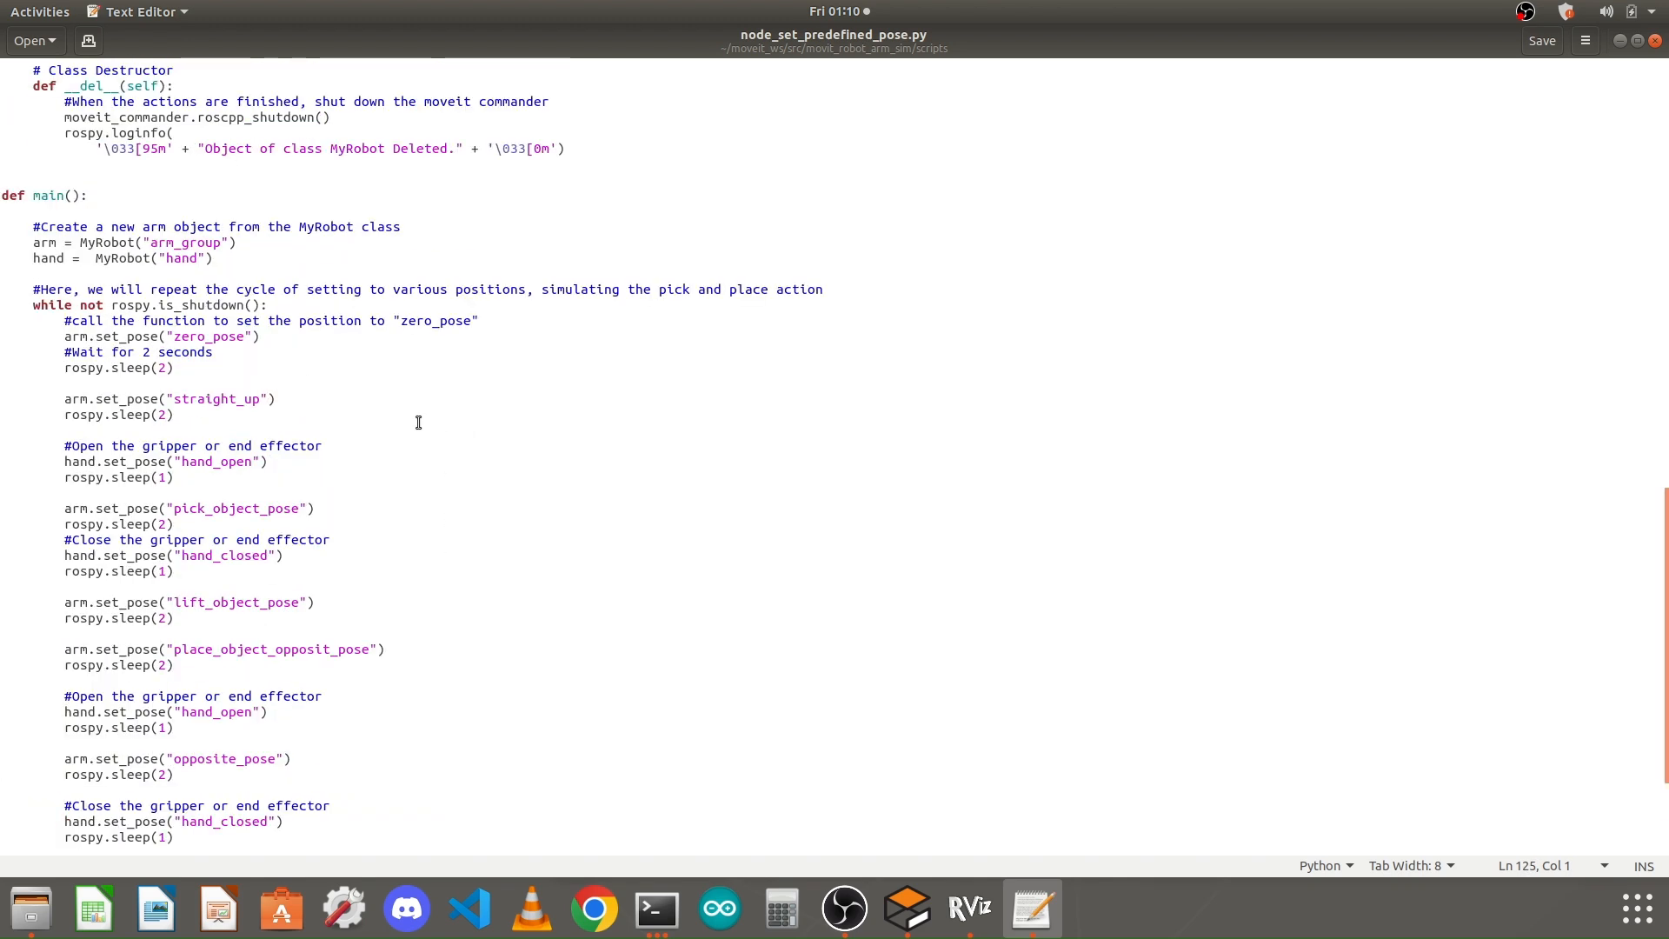
pyautogui.scroll(3)
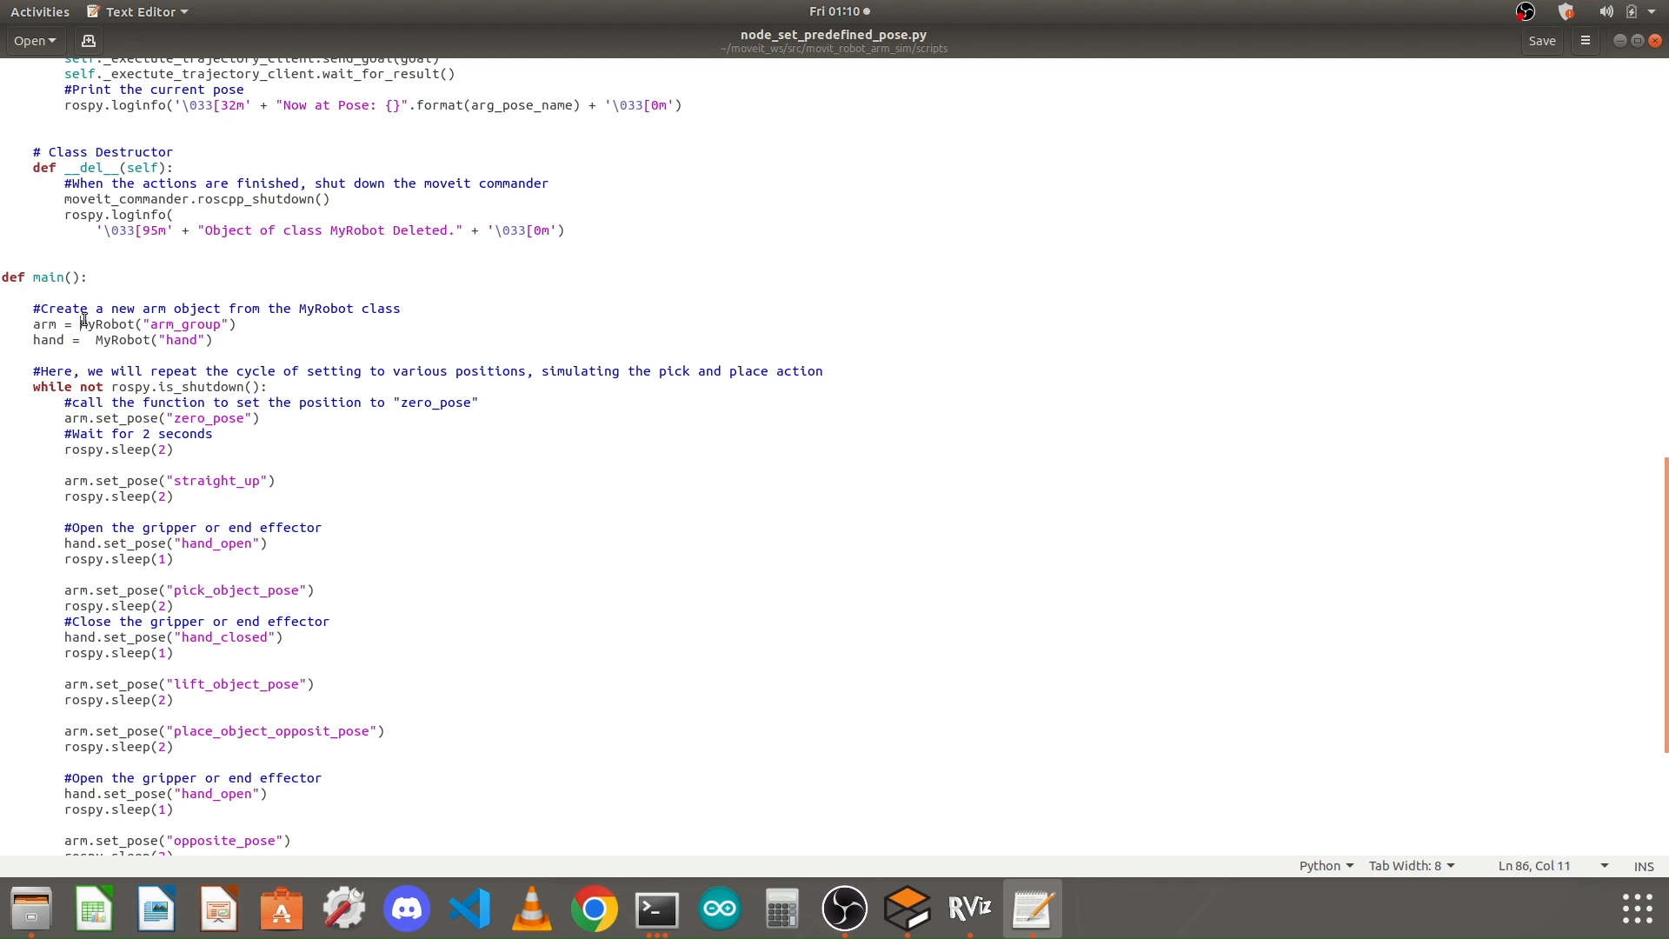
# - Select the arm_group name in MyRobot("arm_group") and switch to RViz
pyautogui.click(188, 326)
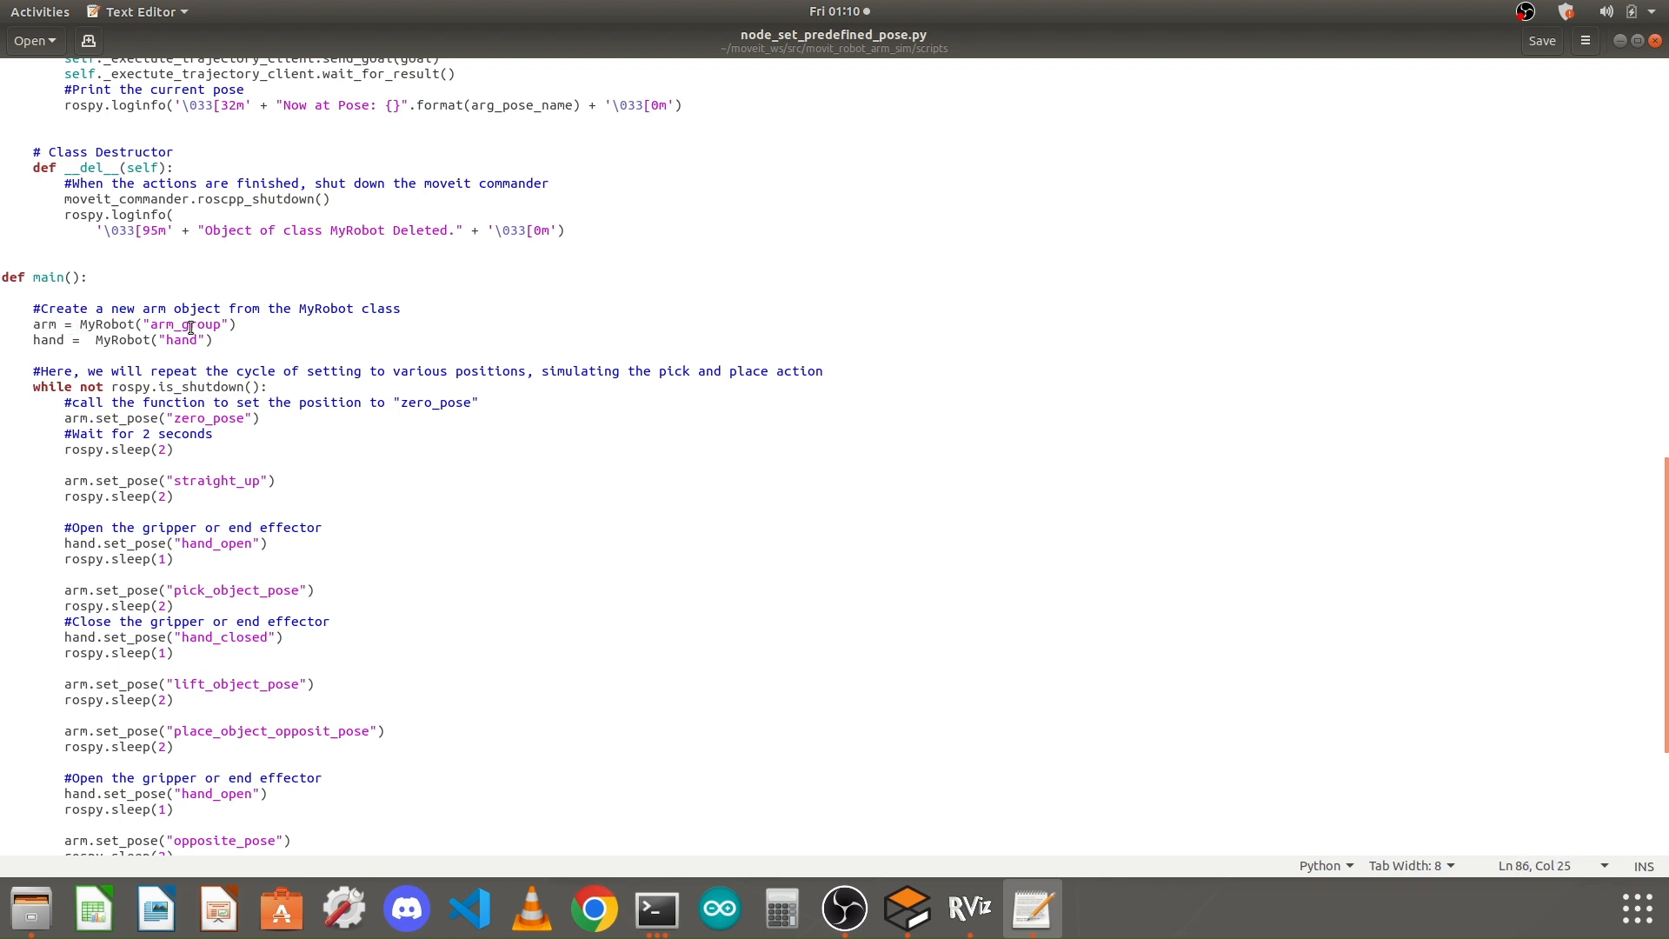
pyautogui.doubleClick(185, 323)
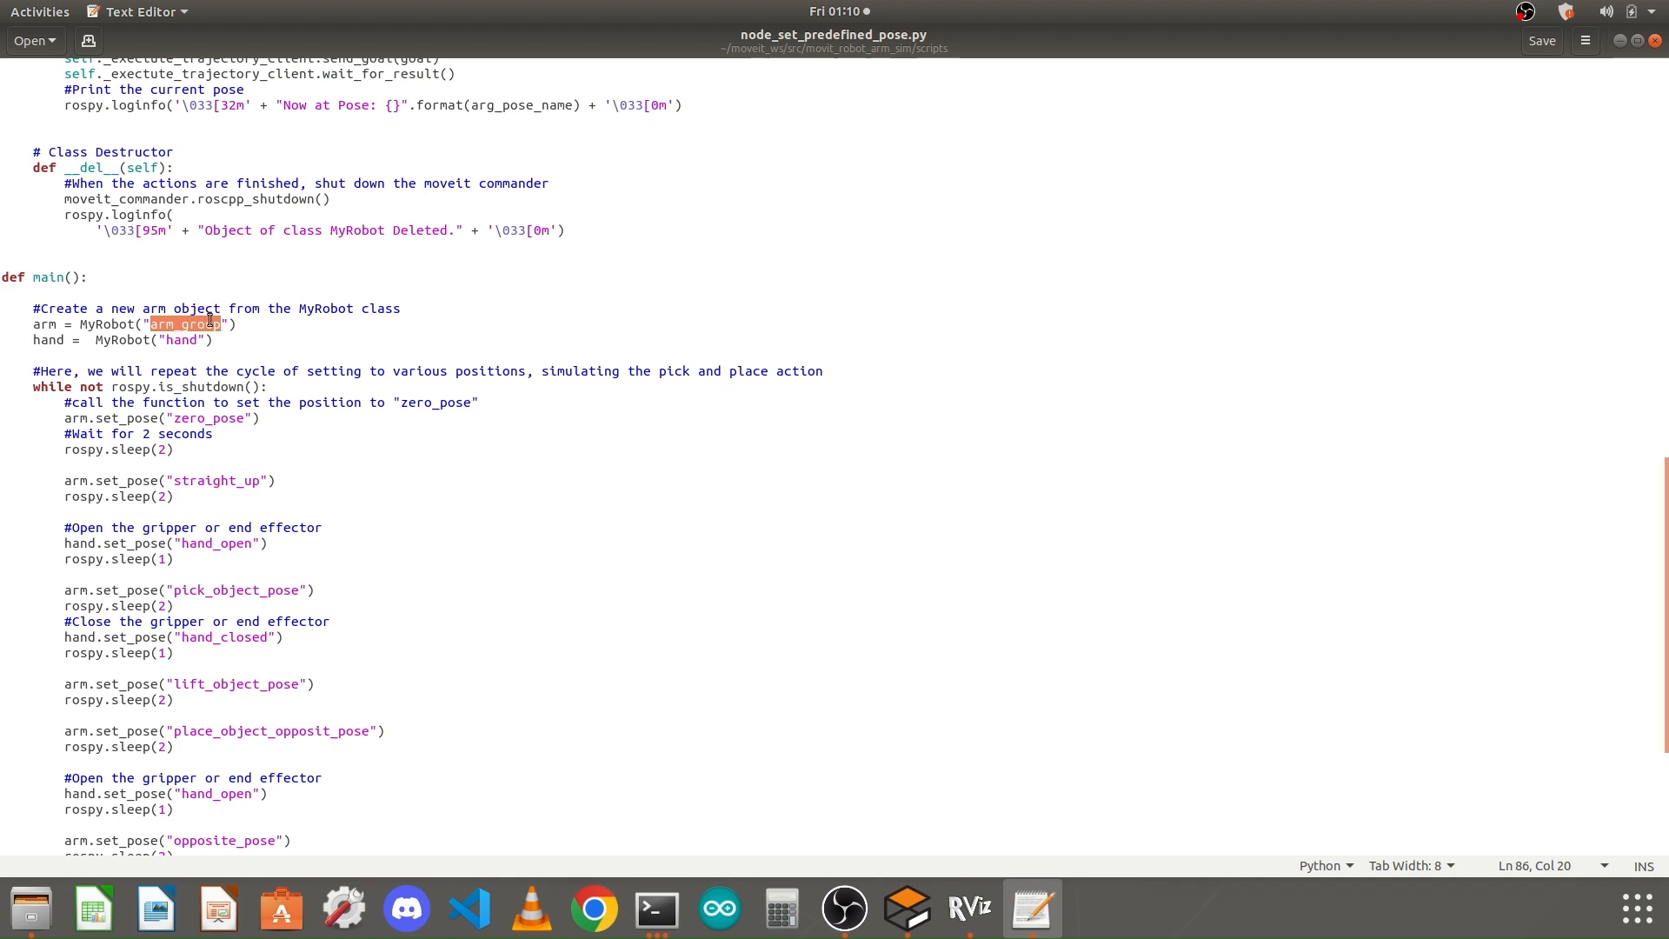
pyautogui.moveTo(549, 609)
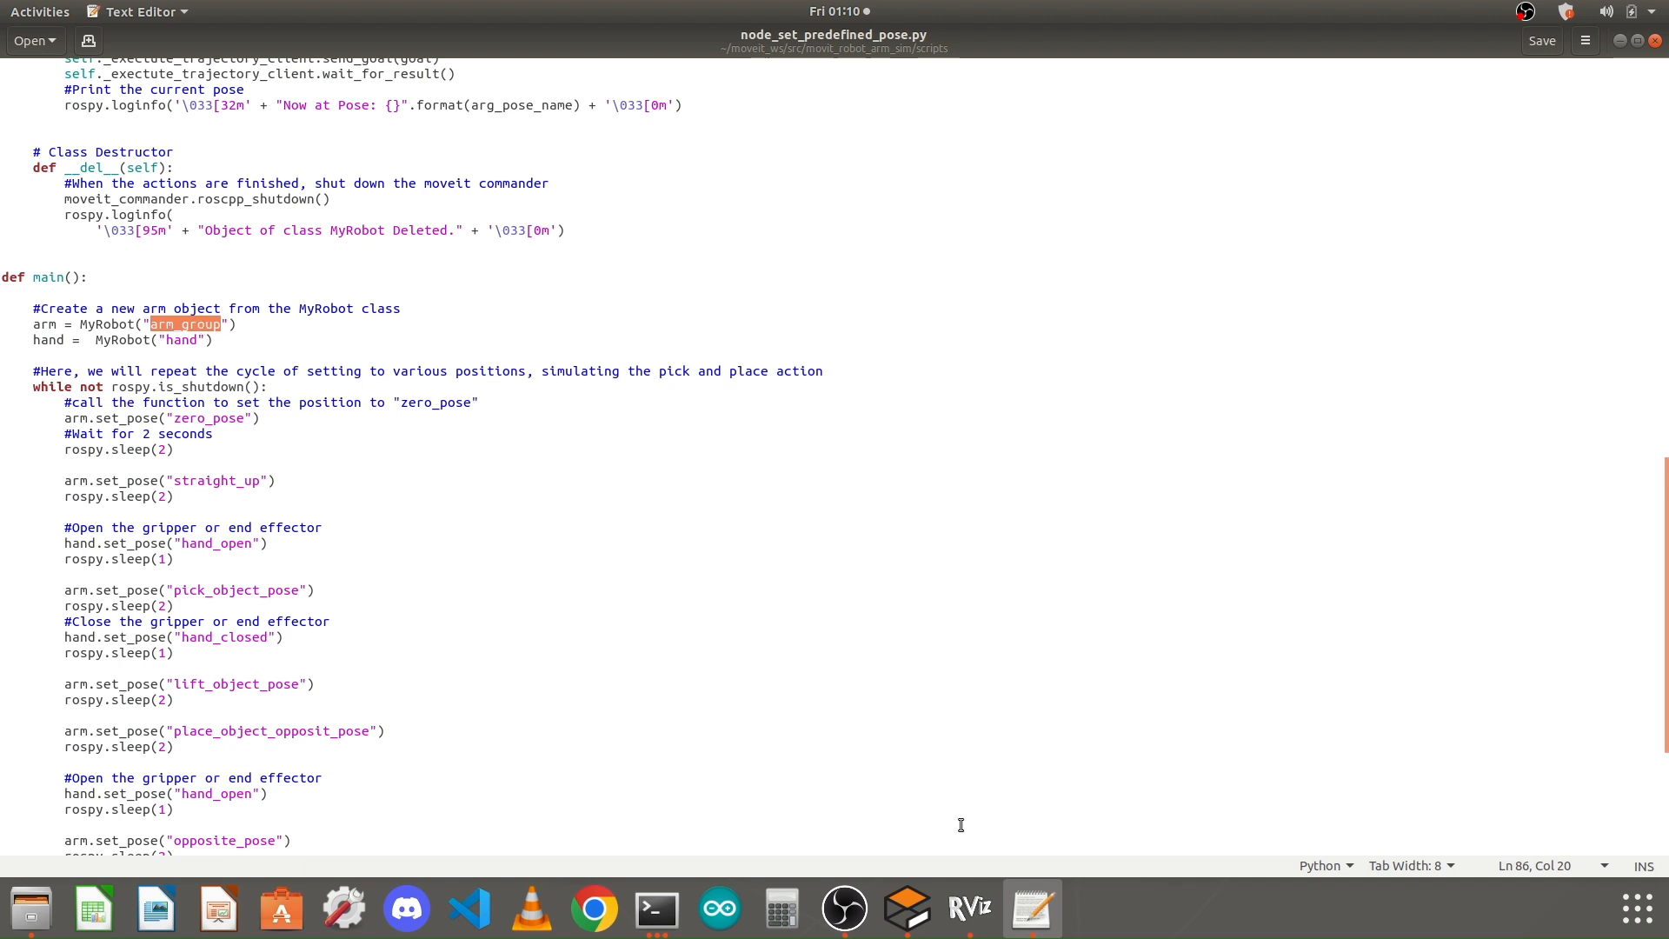
pyautogui.click(967, 908)
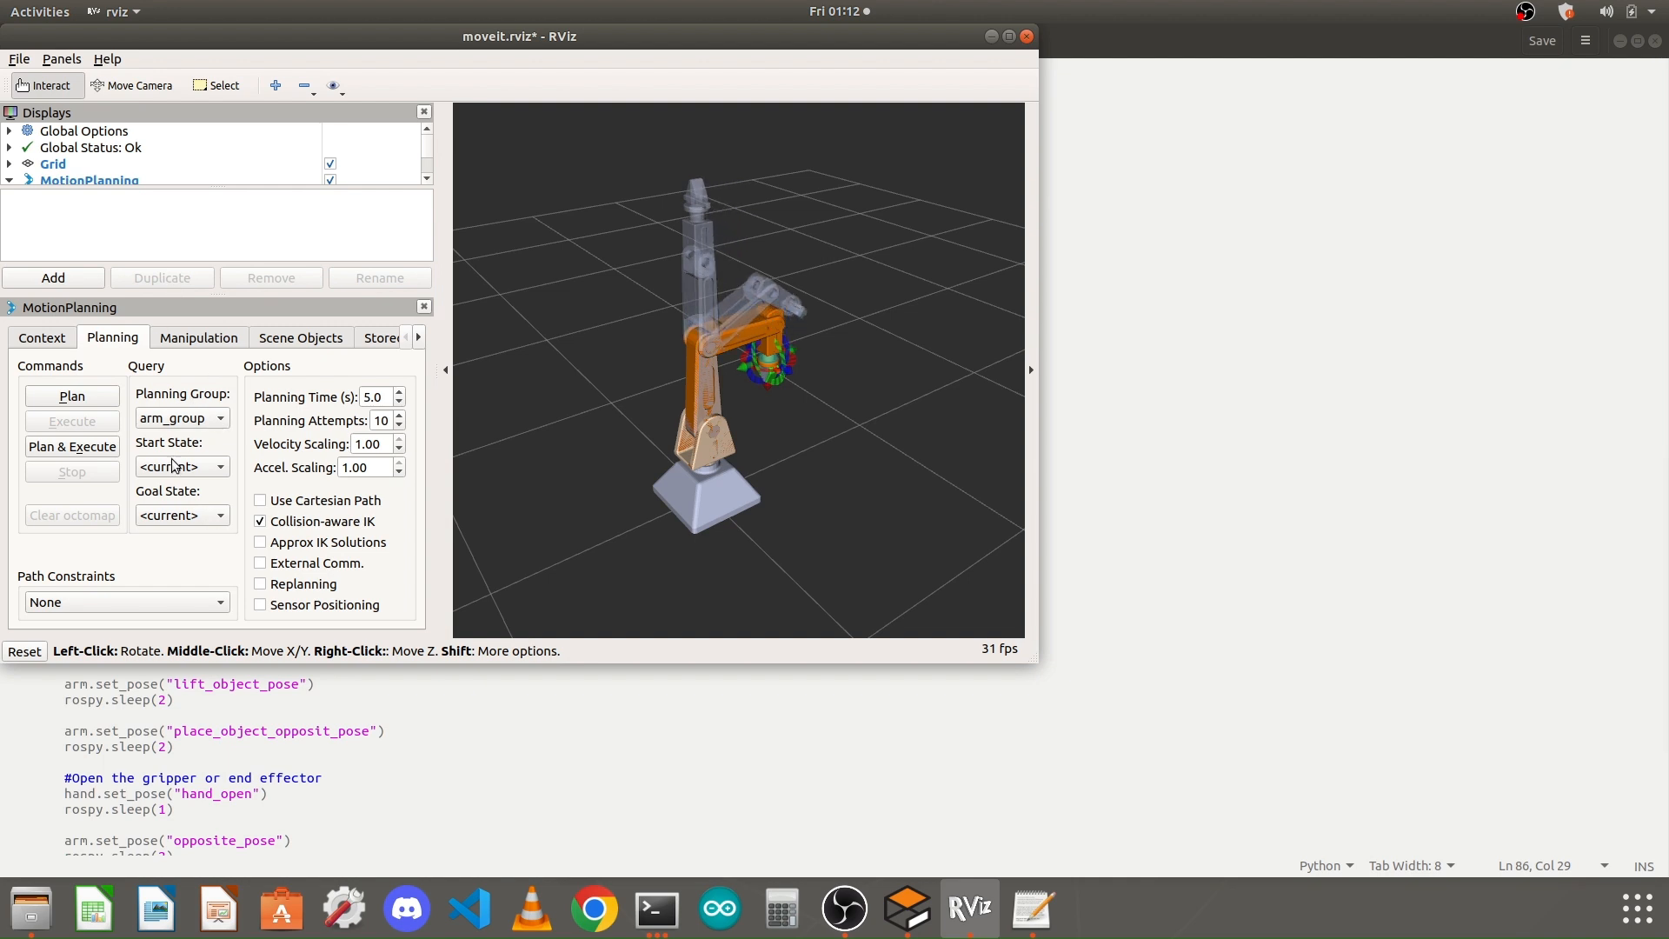
# - View arm_group and hand in the Planning Group dropdown, then return to the script
pyautogui.click(219, 417)
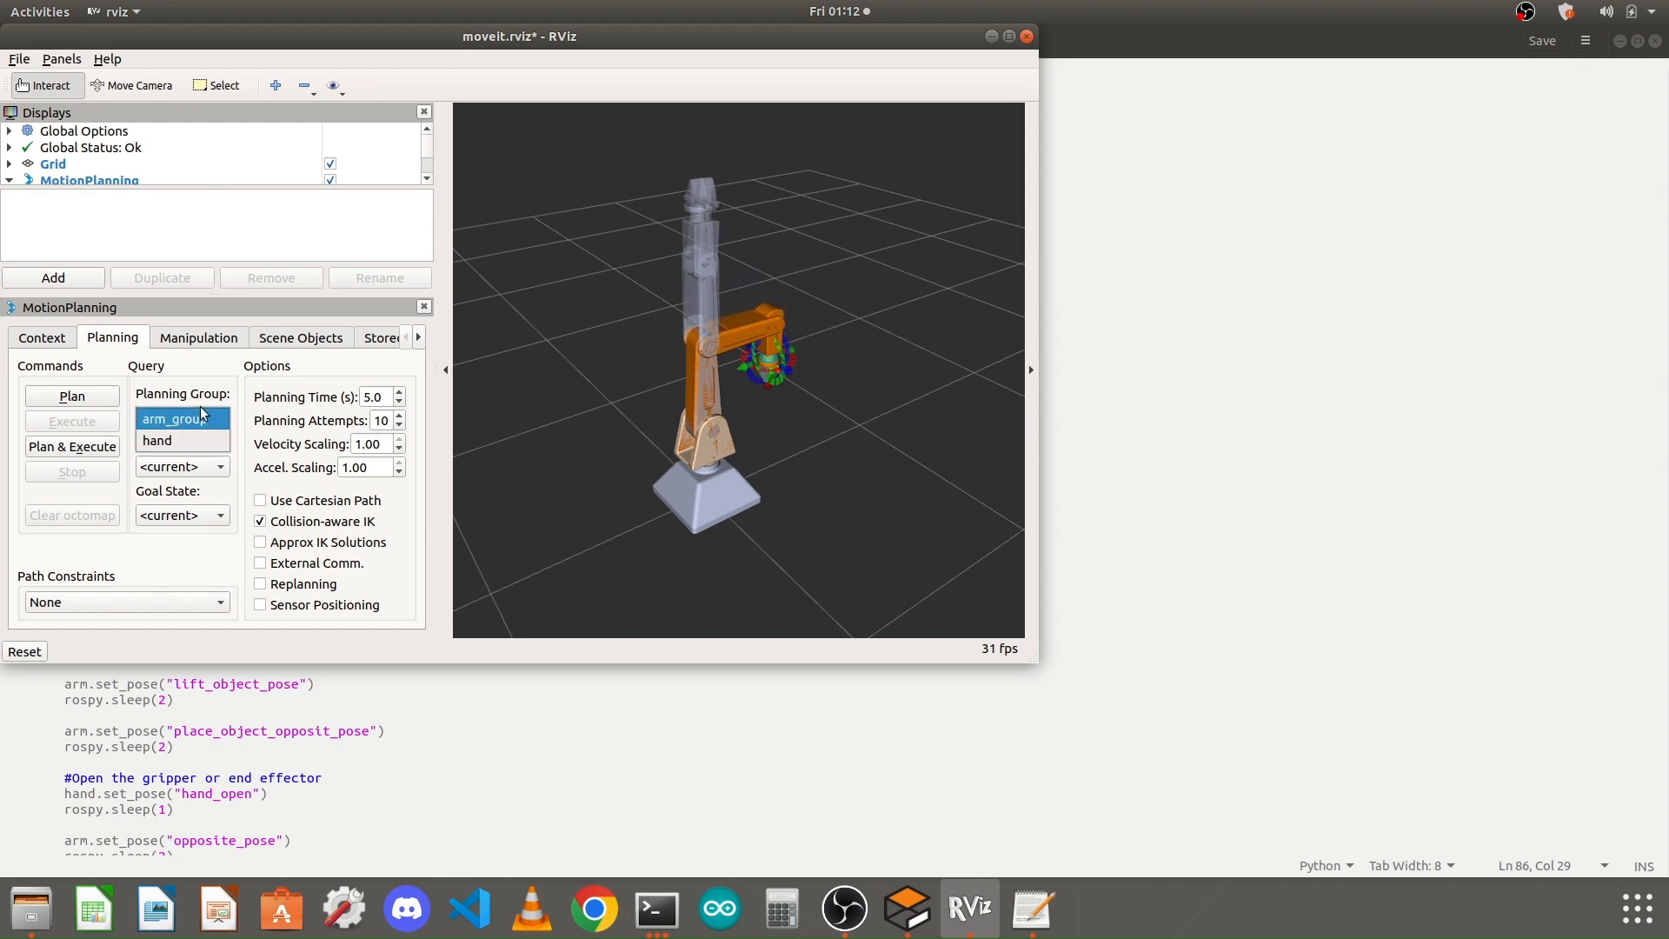
pyautogui.click(158, 440)
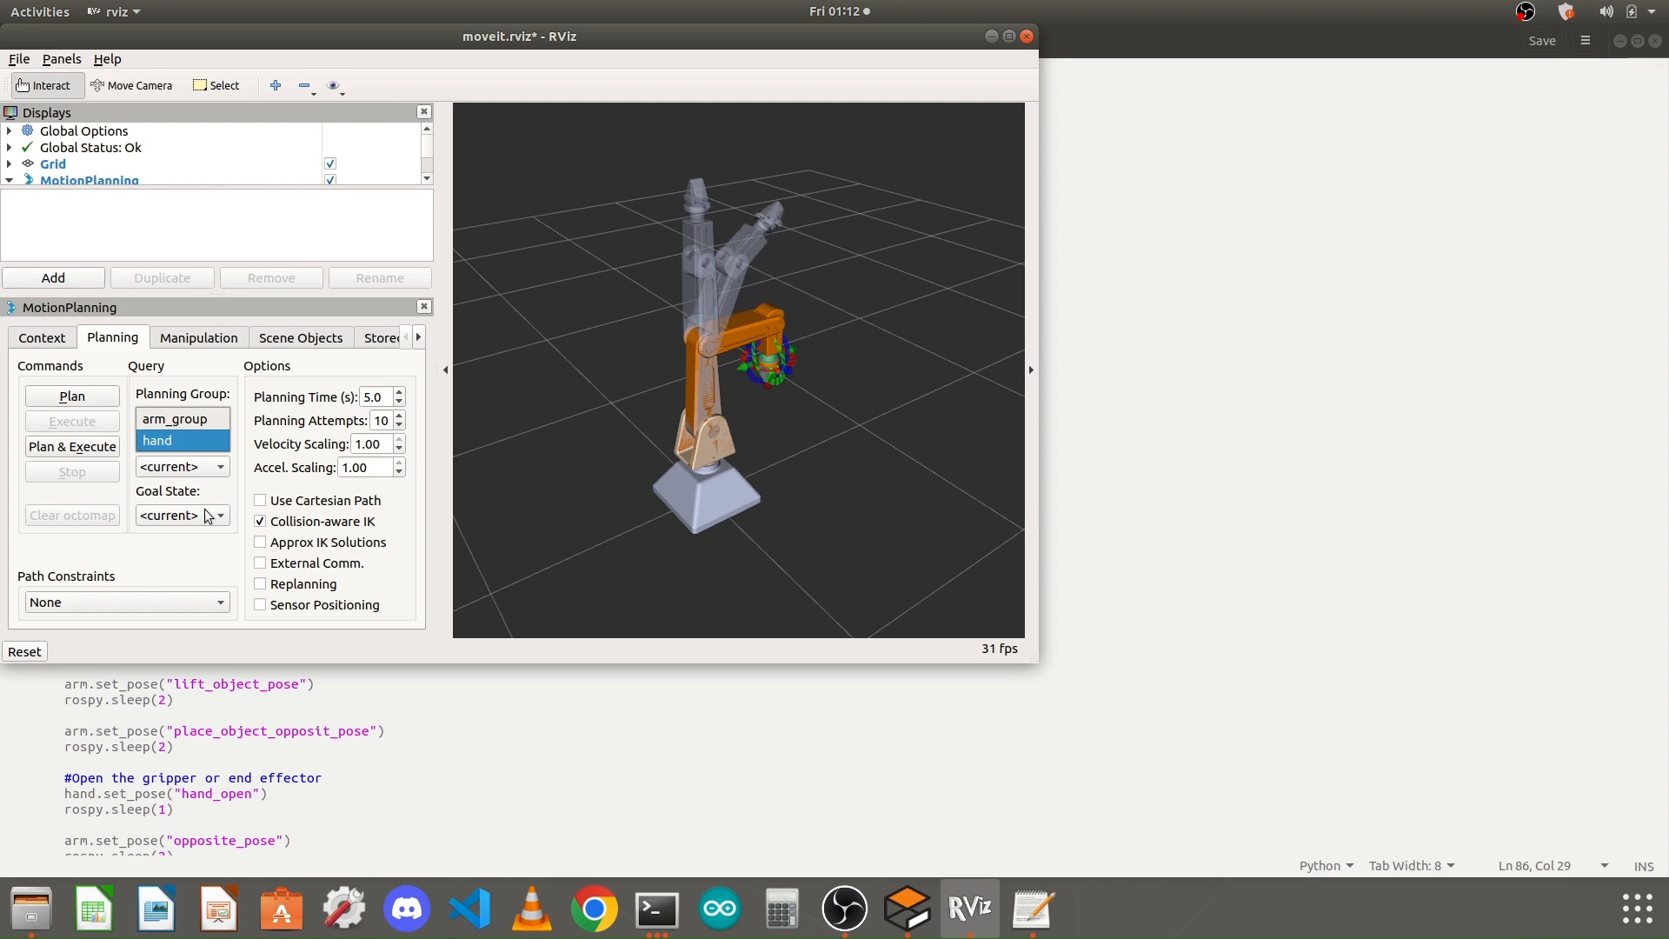
pyautogui.click(1029, 908)
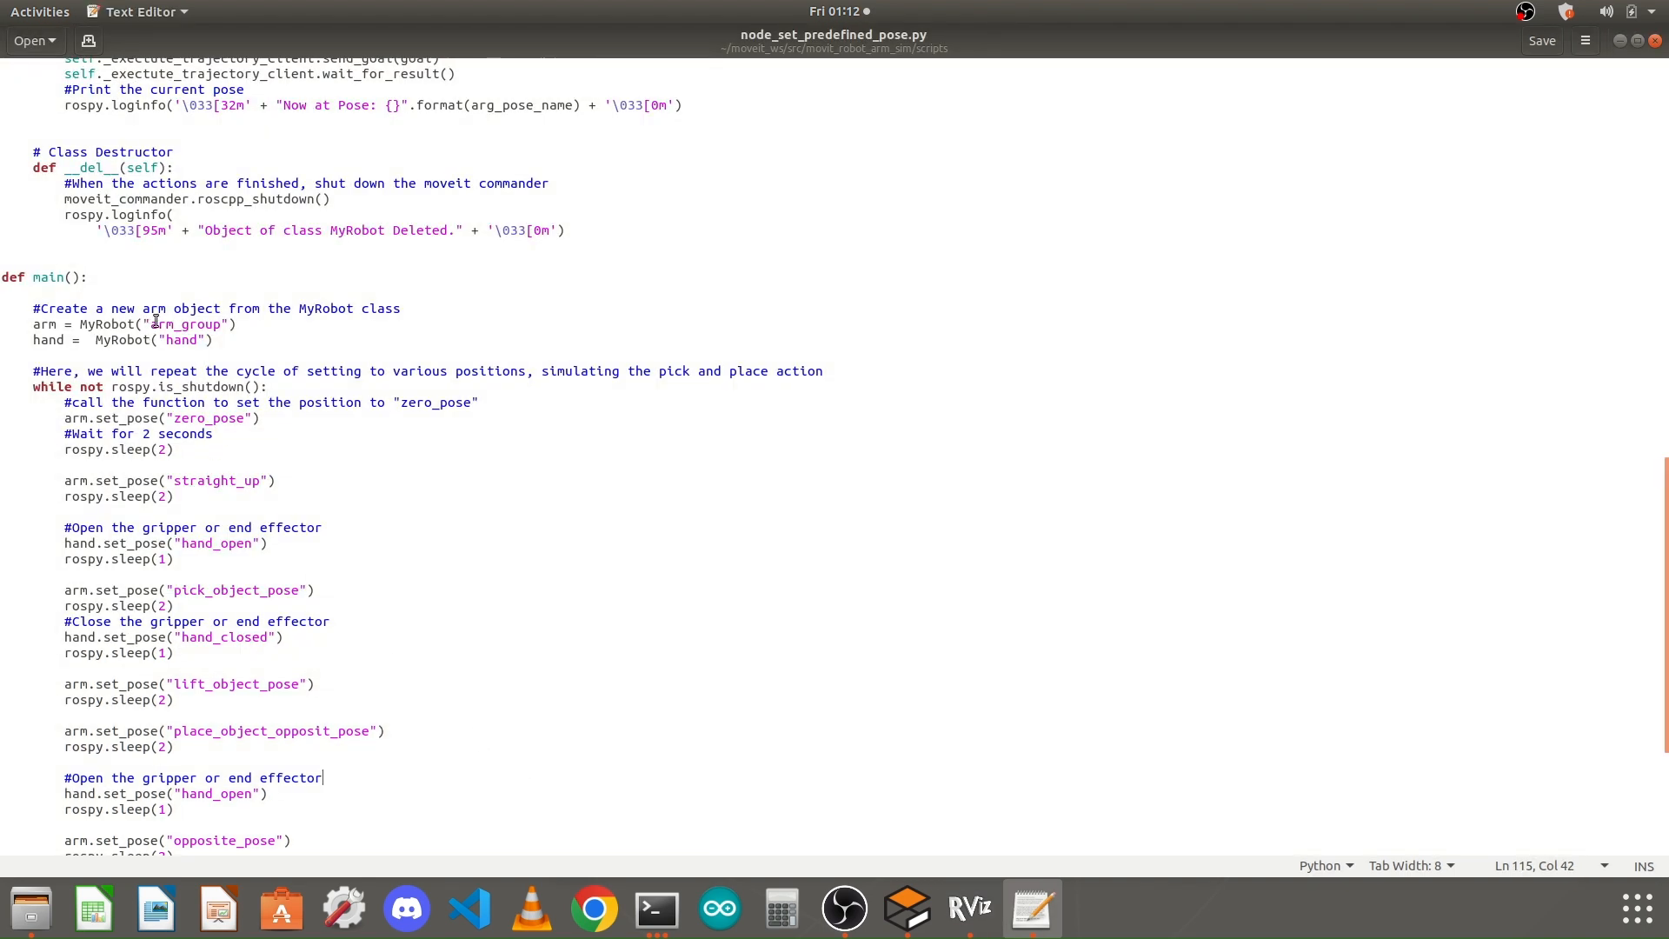
pyautogui.doubleClick(158, 325)
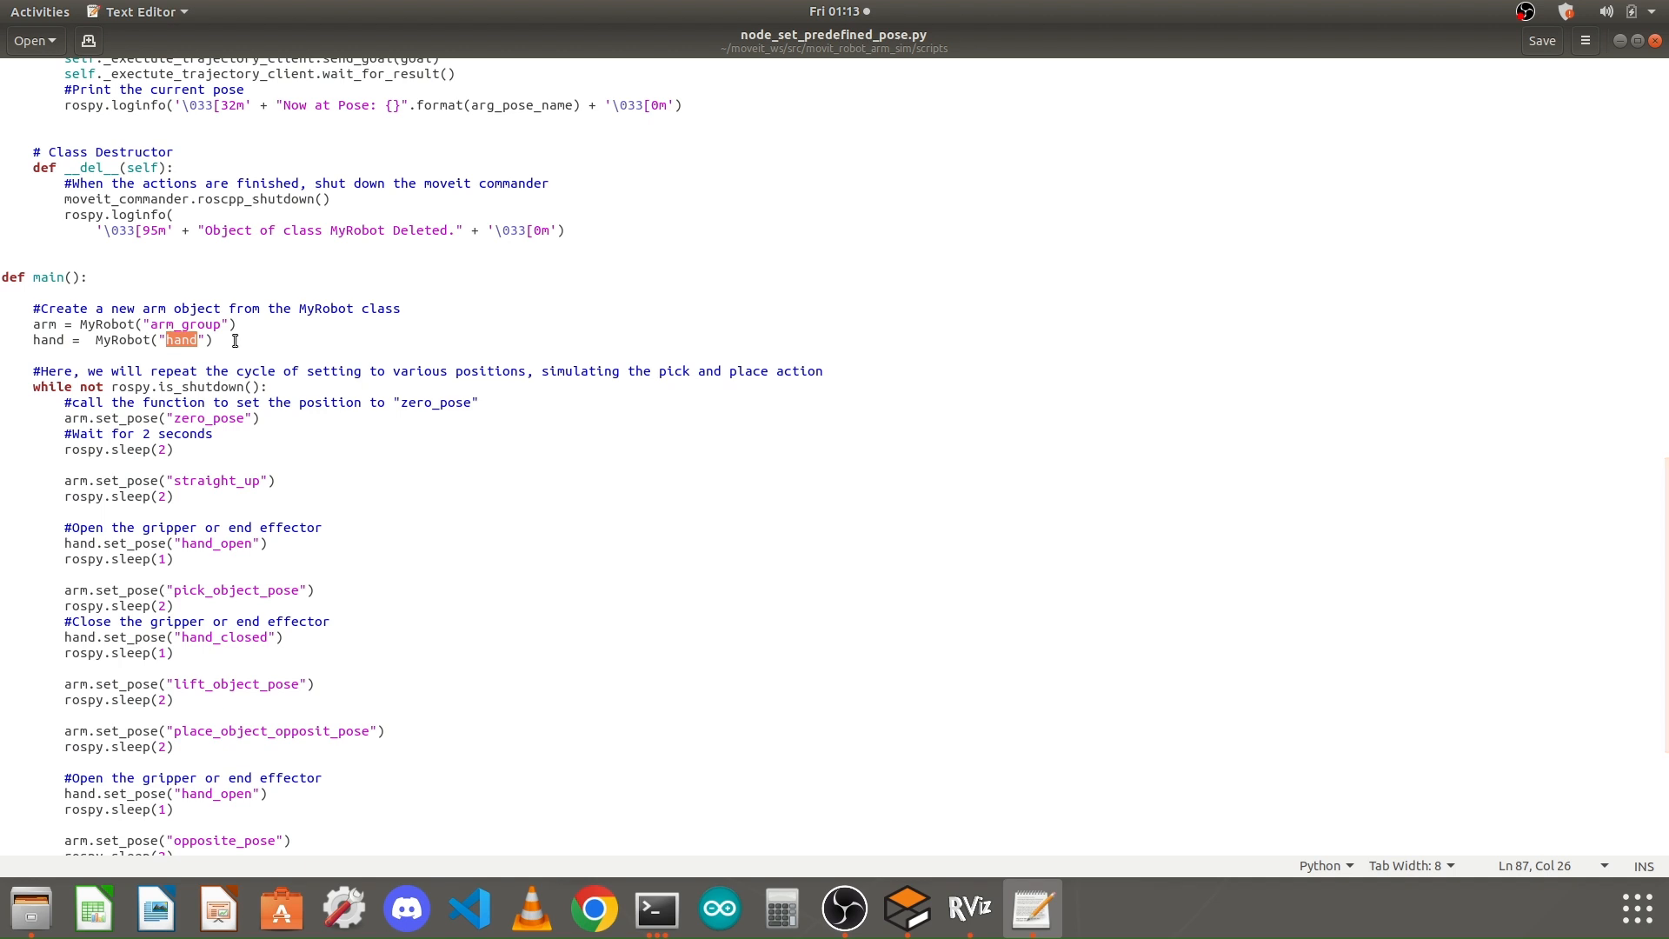
pyautogui.scroll(-3)
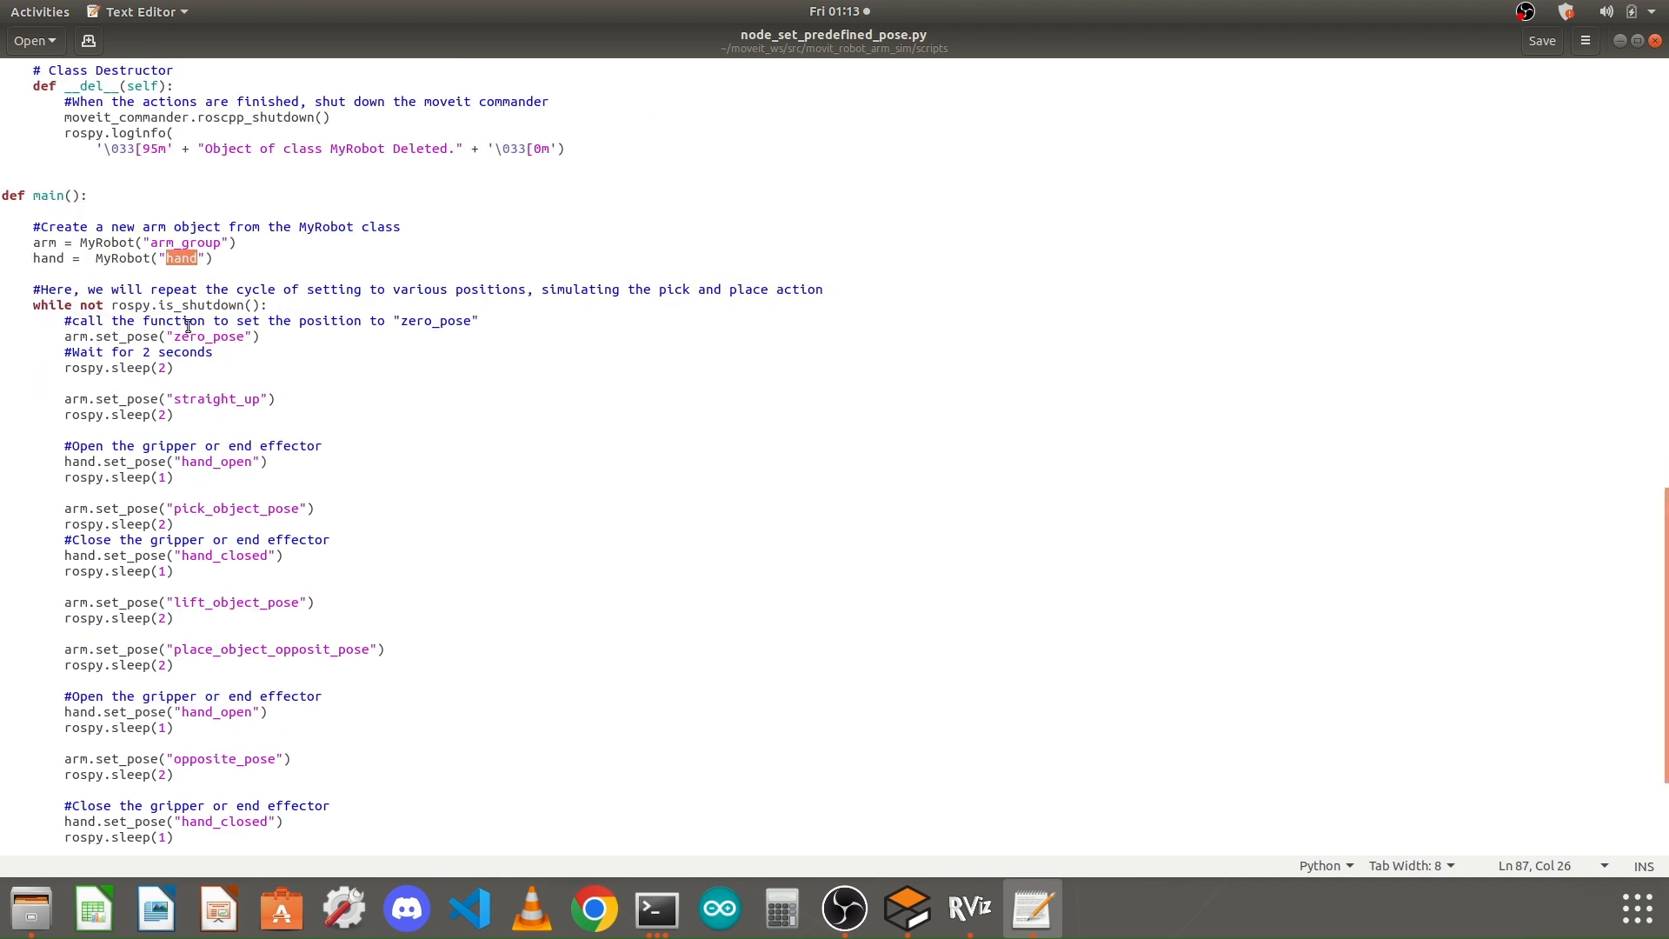
pyautogui.scroll(-3)
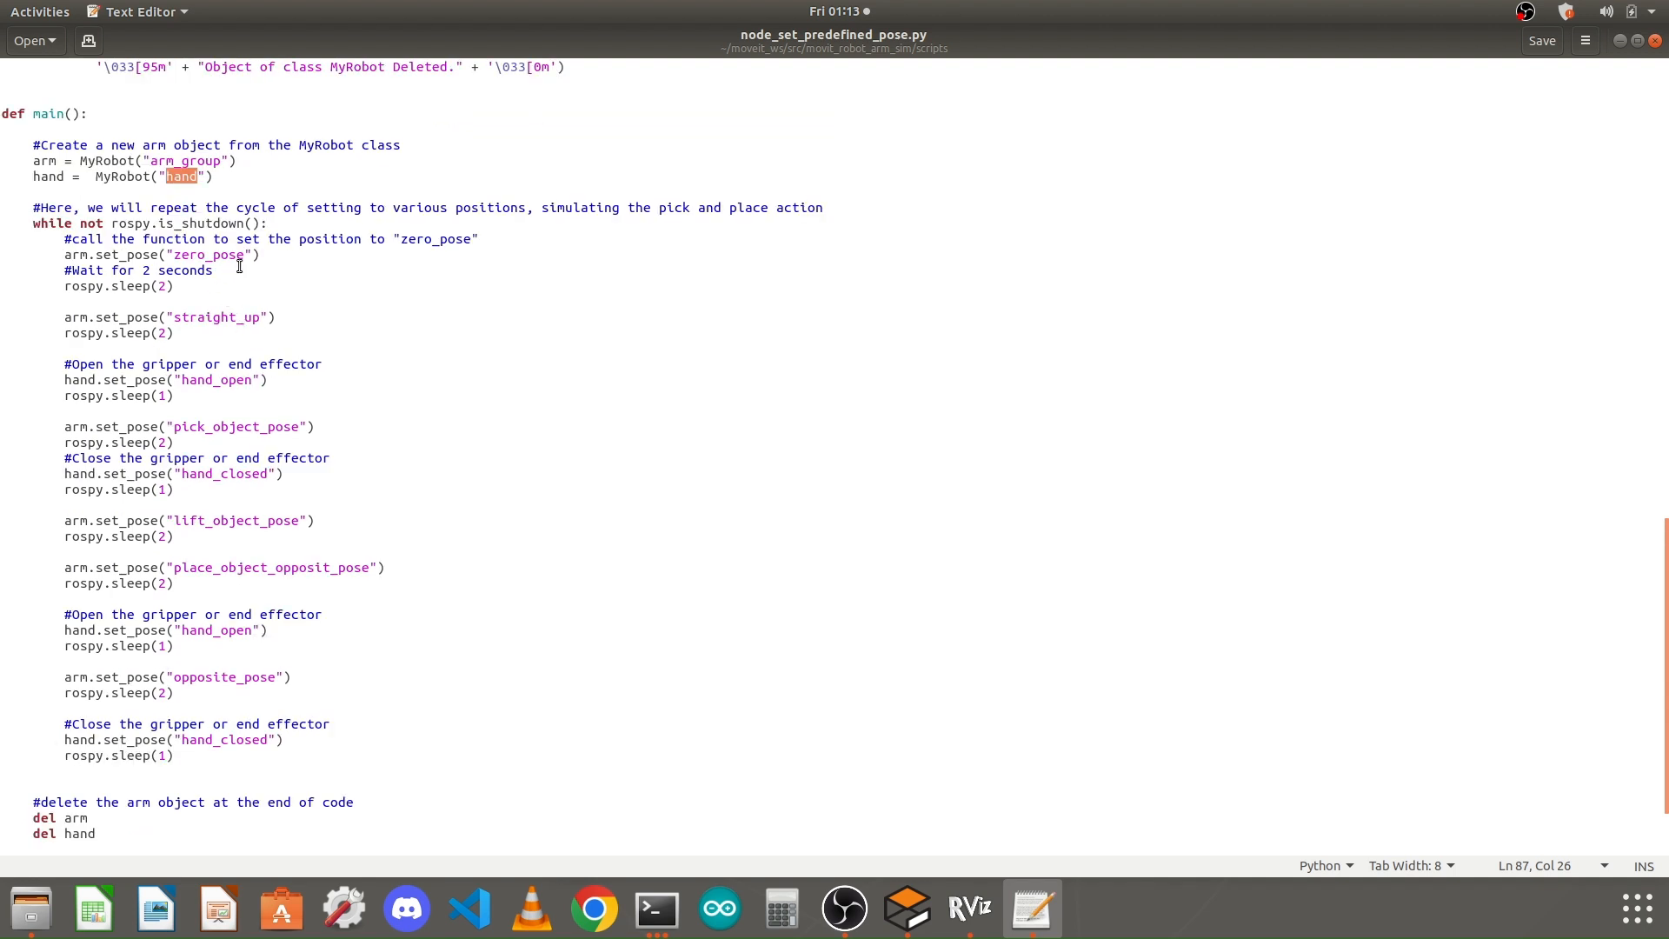
pyautogui.doubleClick(211, 317)
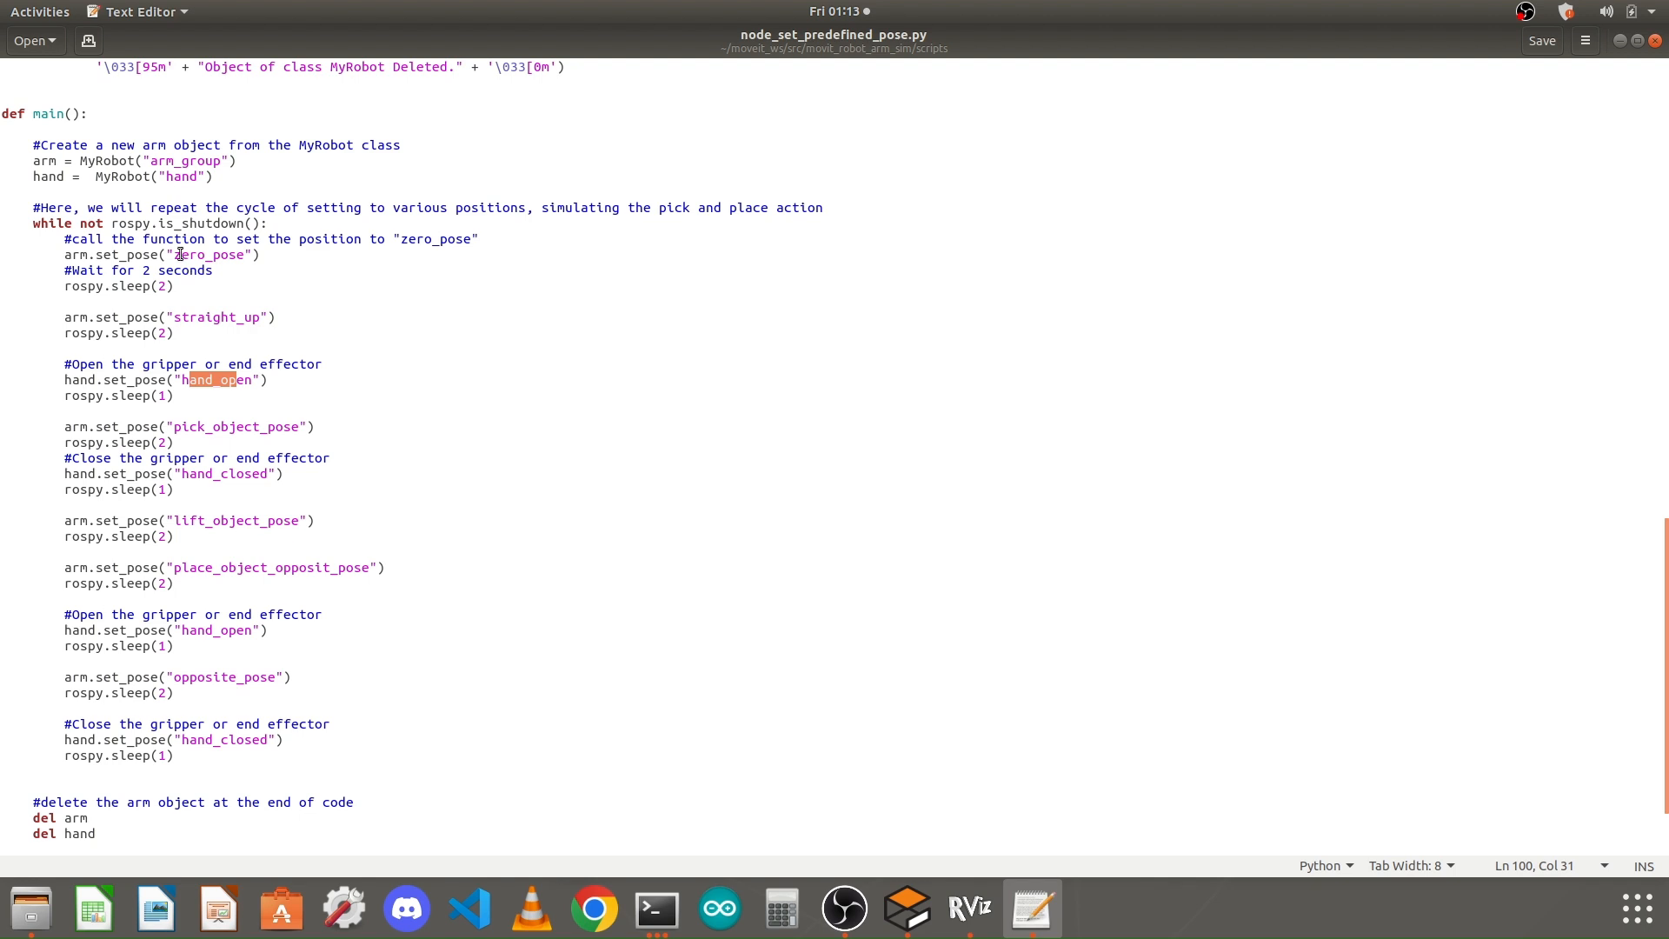
pyautogui.doubleClick(190, 254)
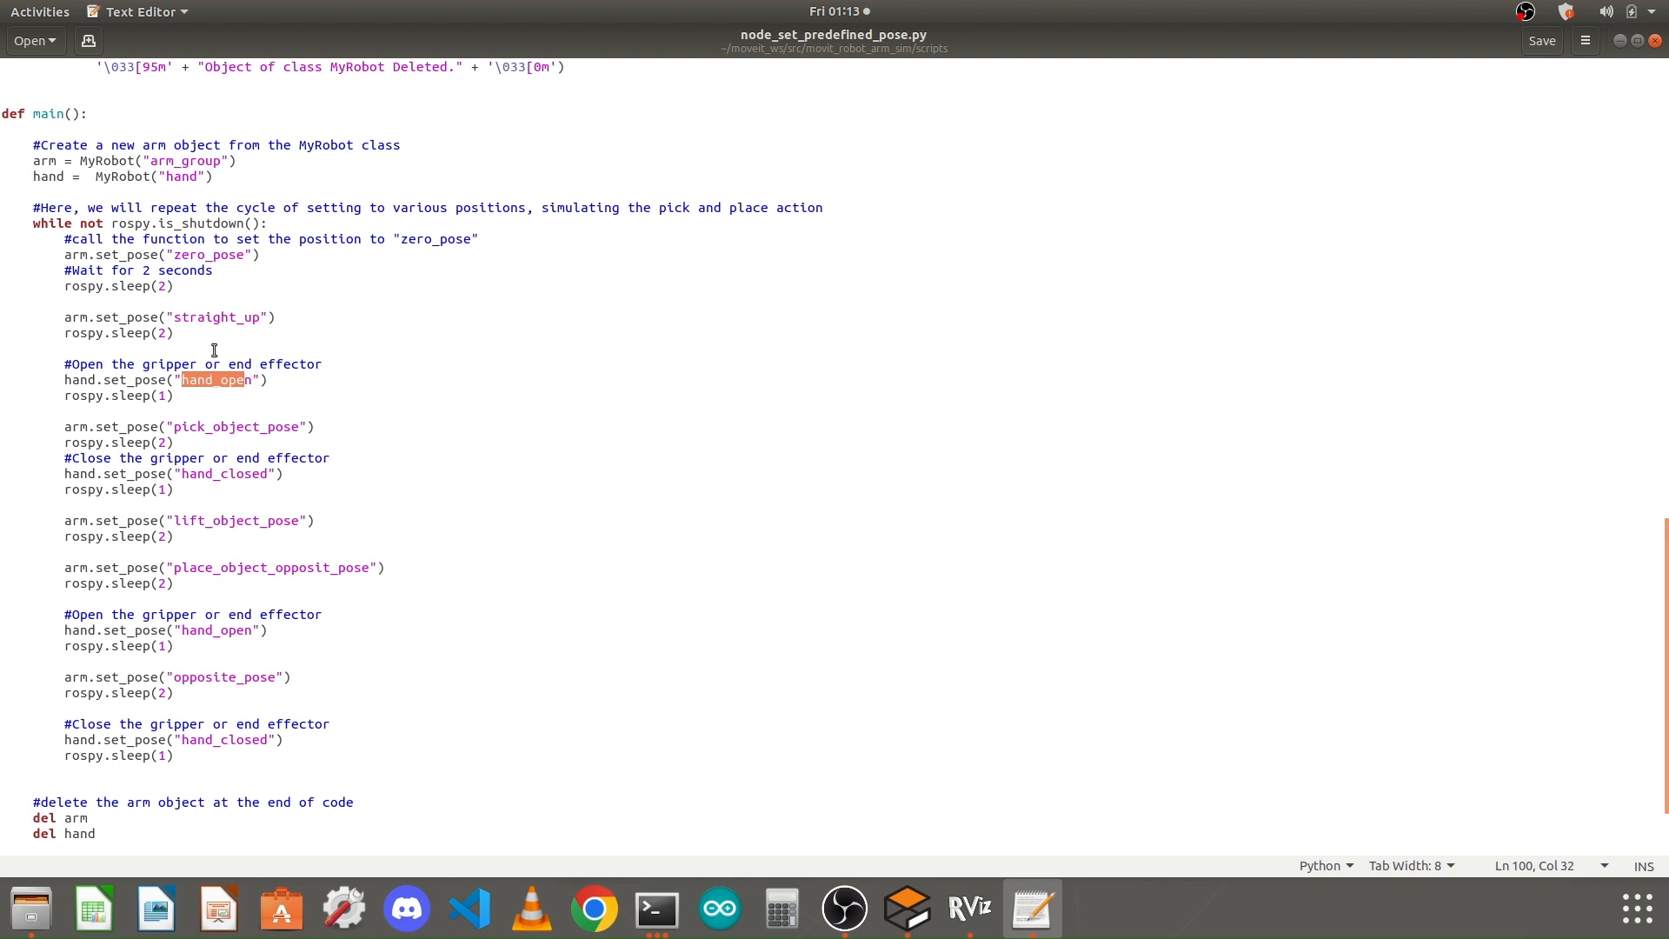
pyautogui.moveTo(219, 723)
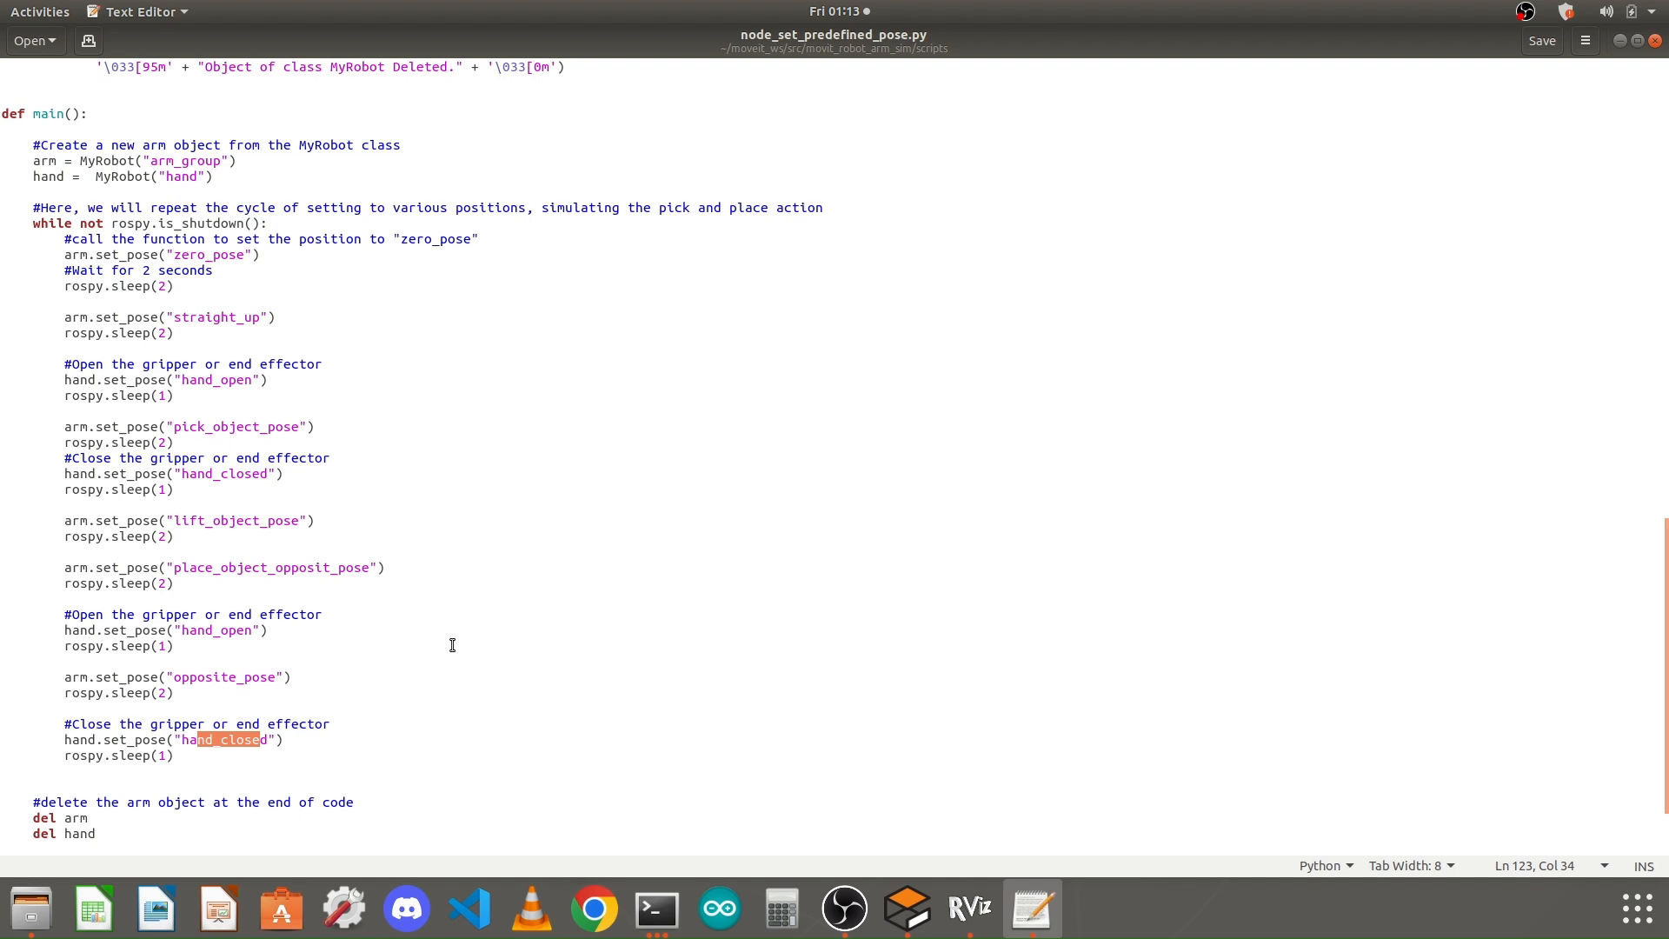
pyautogui.moveTo(940, 923)
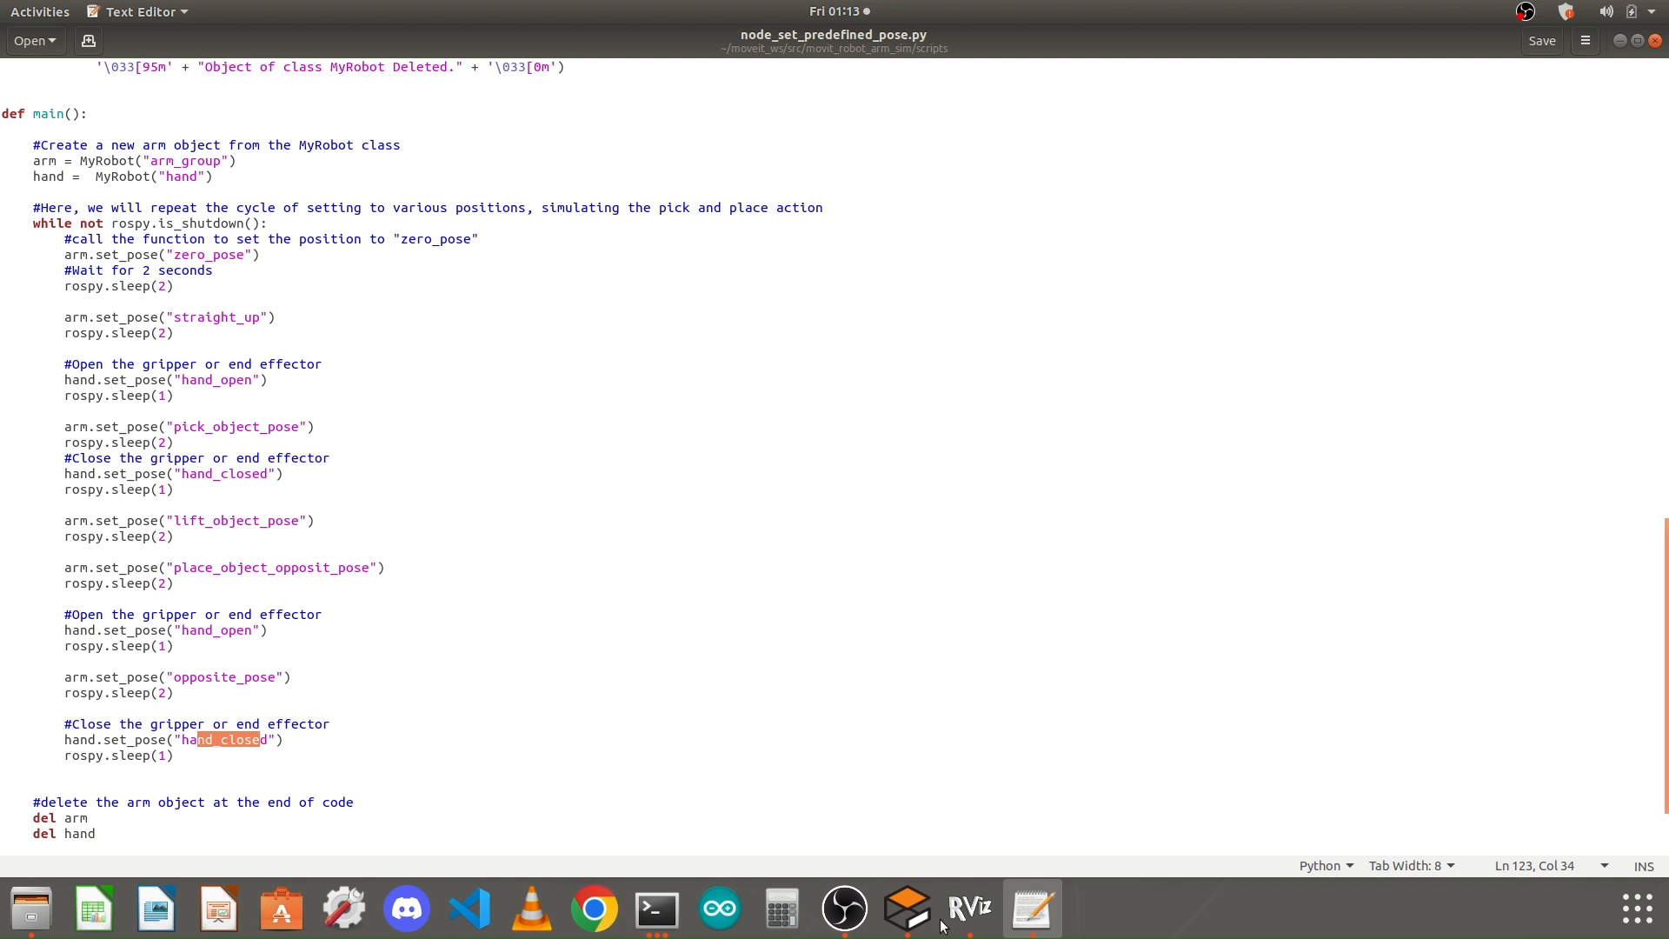
# - In RViz, list arm_group's predefined start poses, zero_pose through place_object_opposit_pose
pyautogui.click(969, 908)
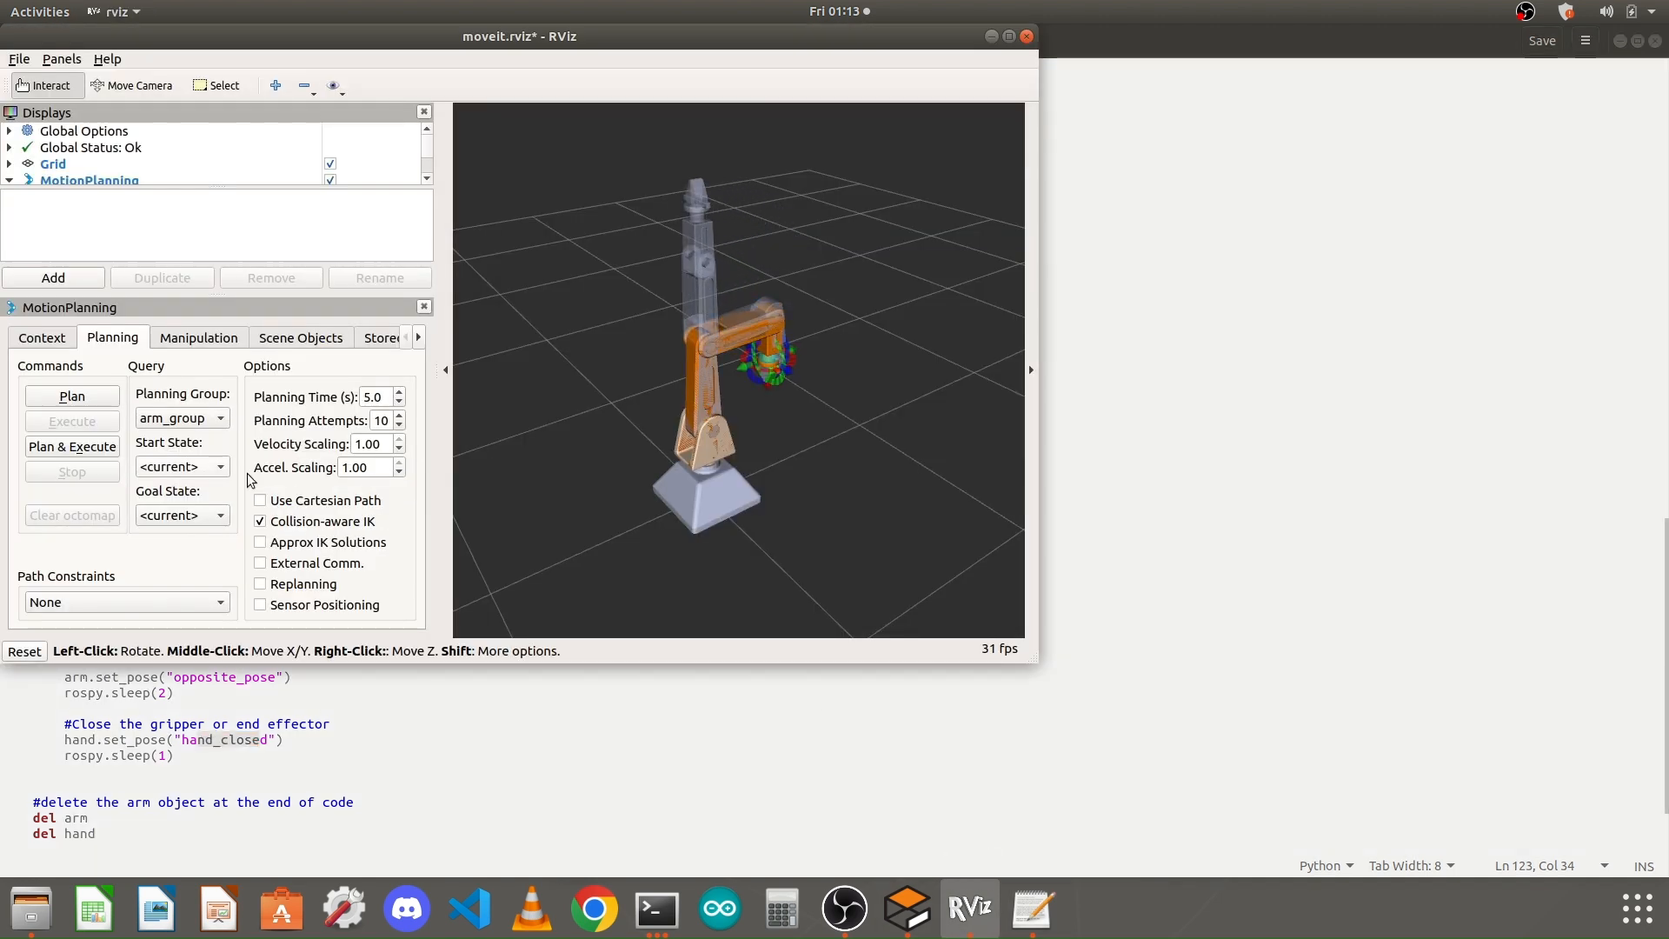
pyautogui.click(219, 417)
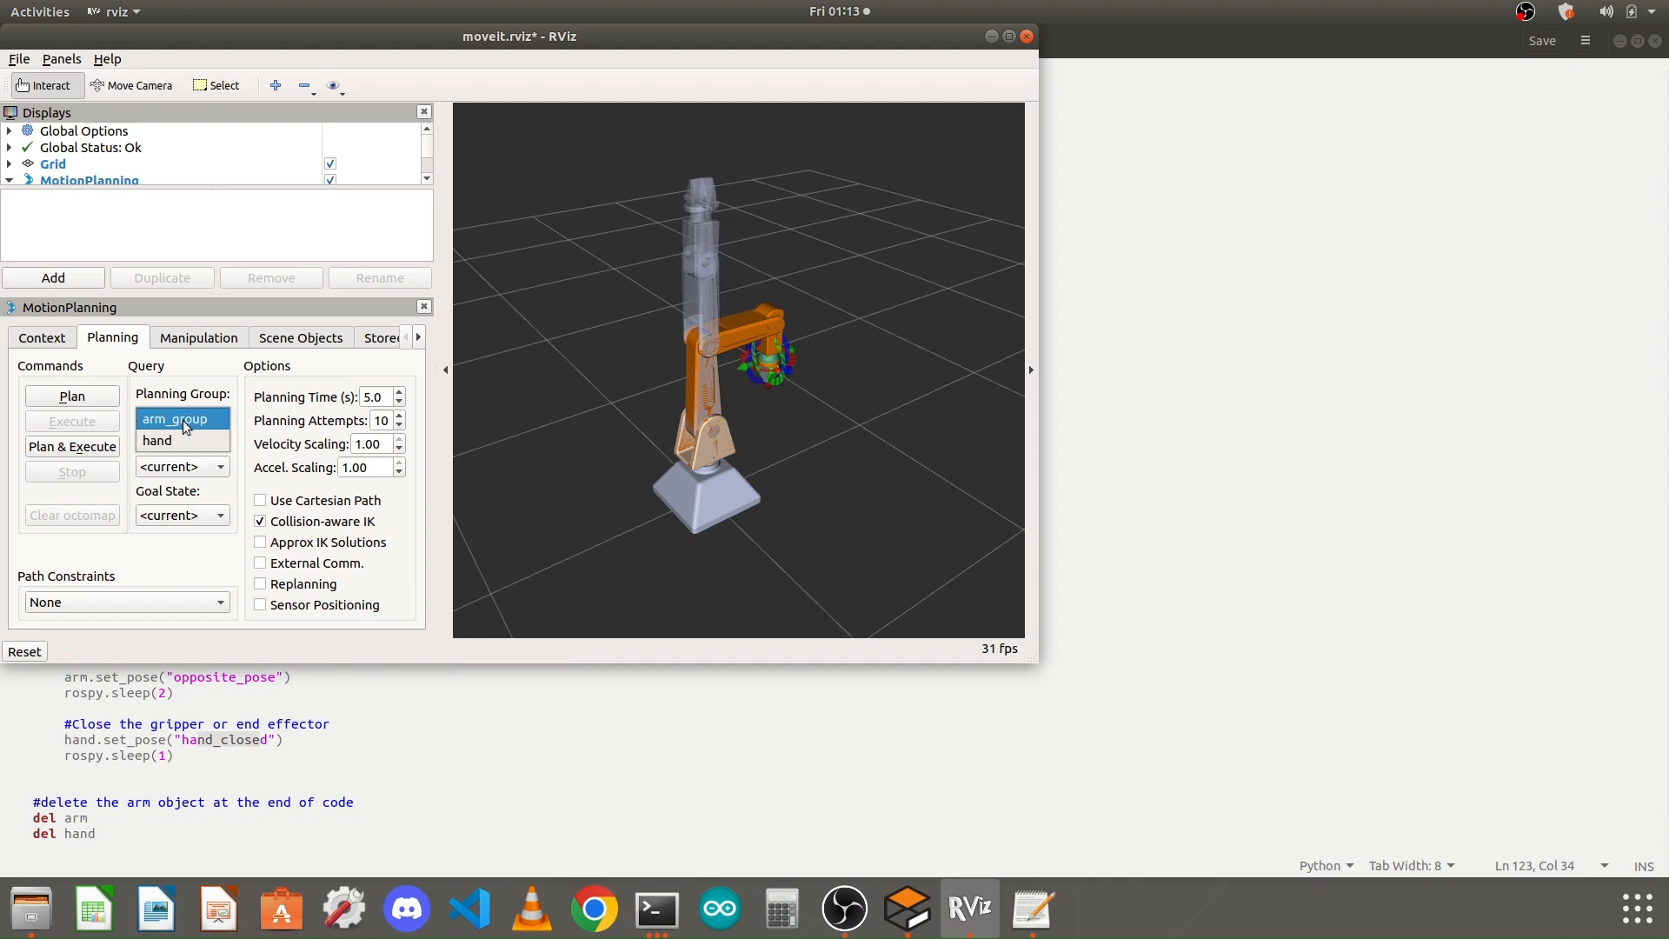
pyautogui.click(181, 466)
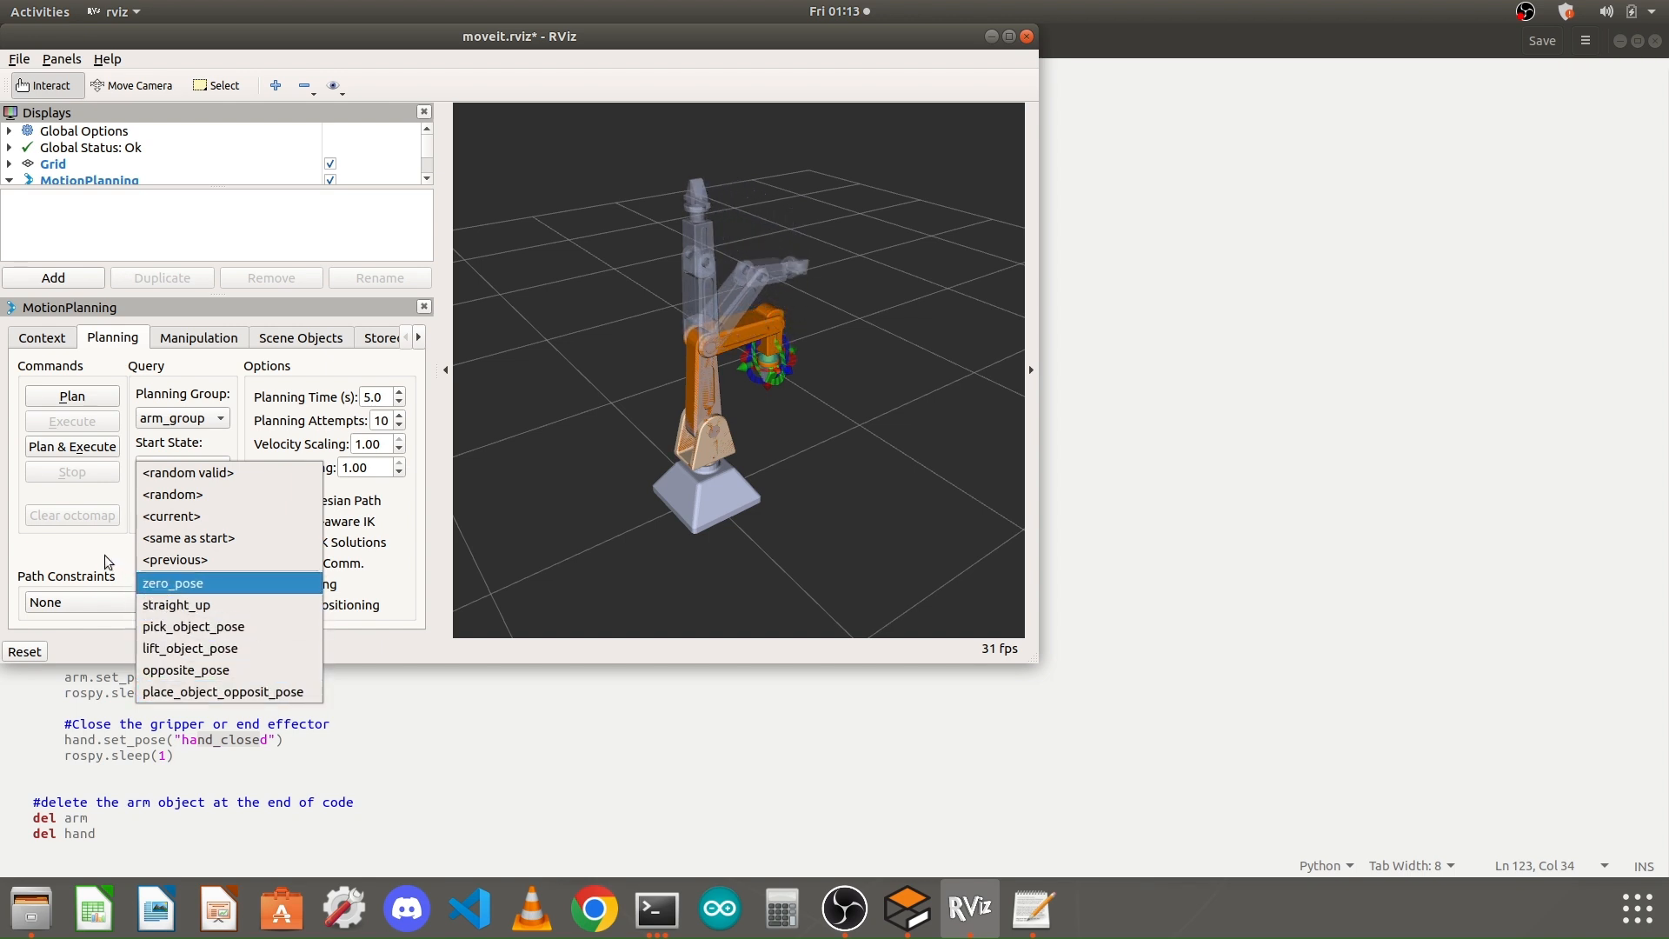
# - Switch the planning group to hand and view its poses hand_closed and hand_open
pyautogui.click(180, 418)
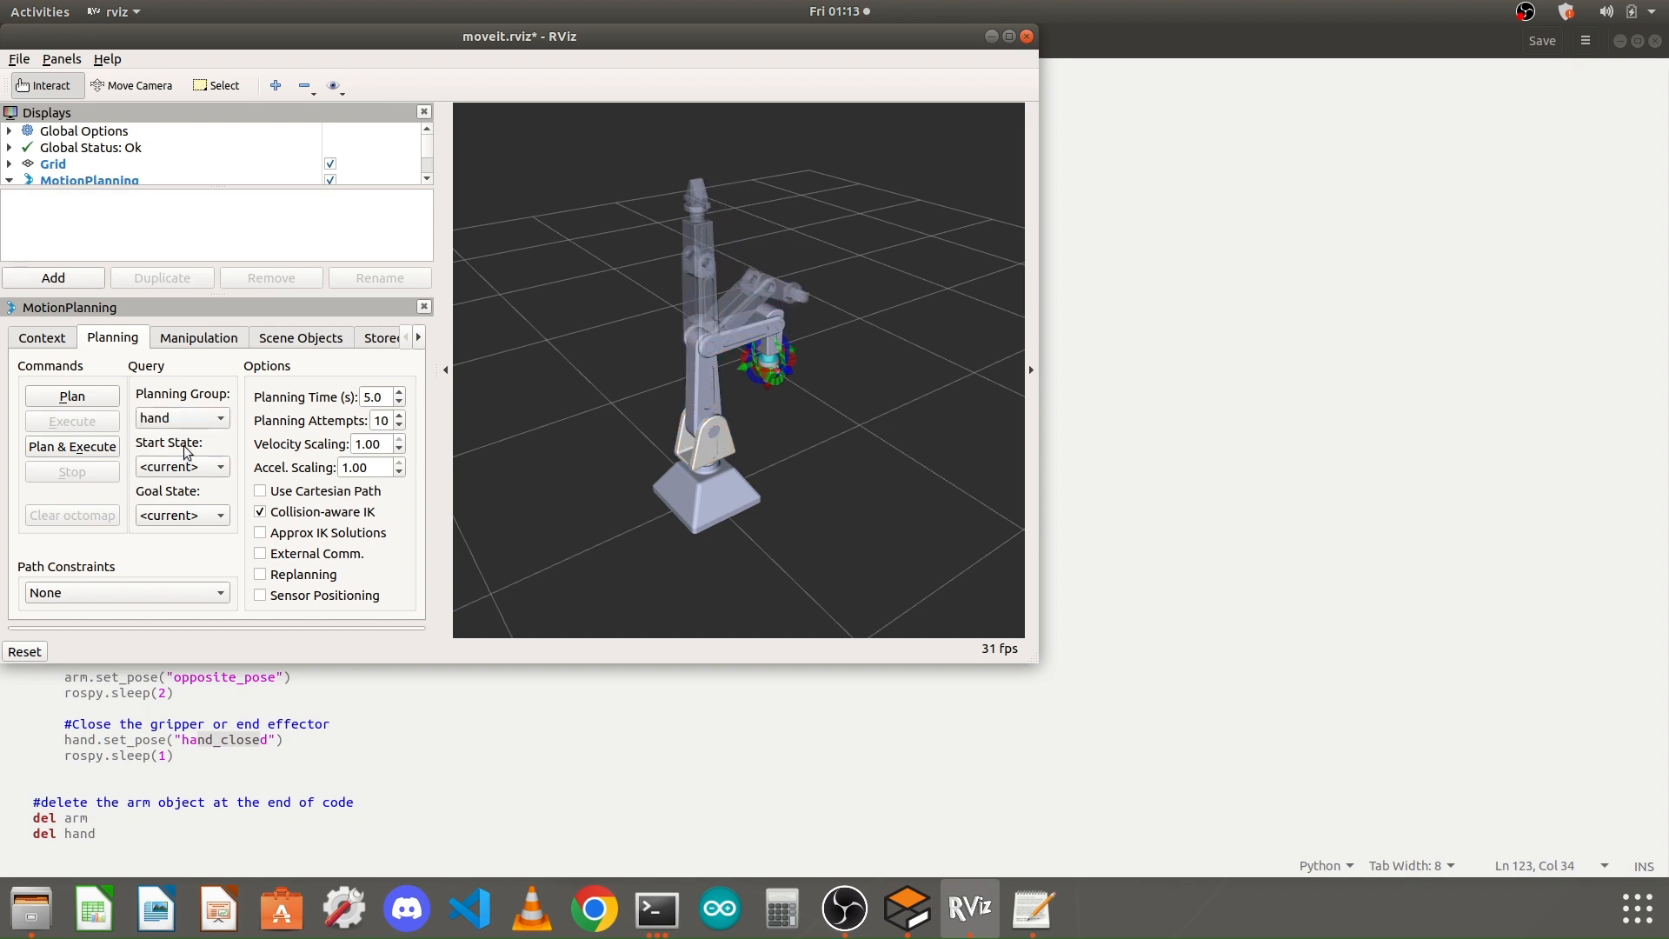
pyautogui.click(181, 466)
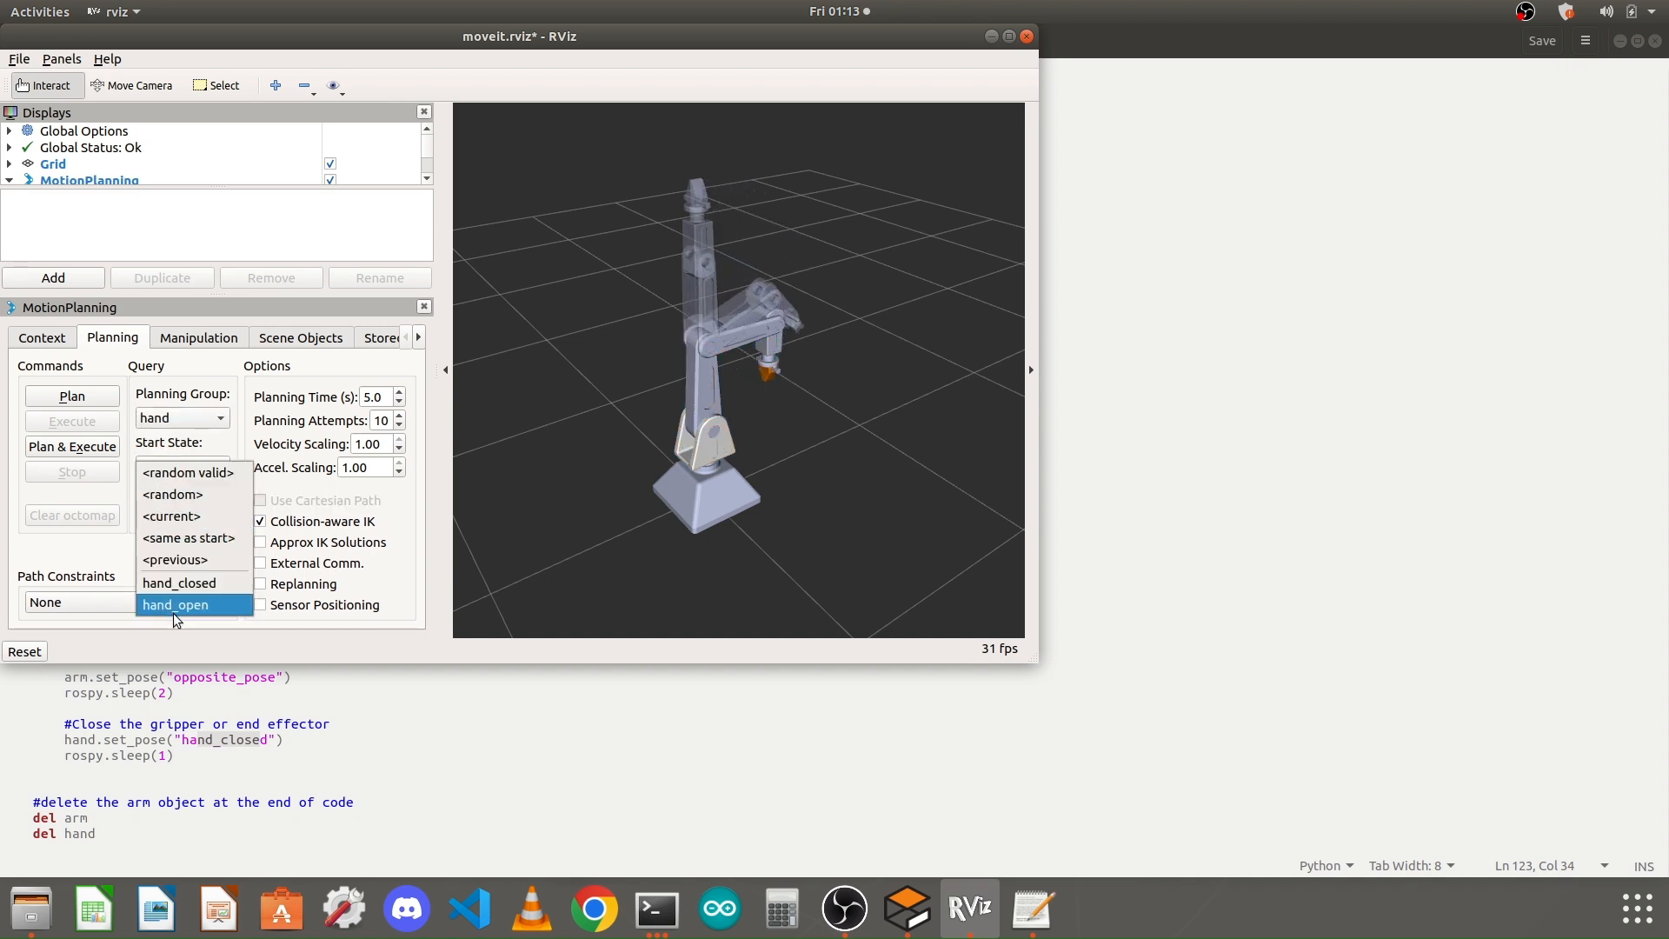
pyautogui.moveTo(178, 582)
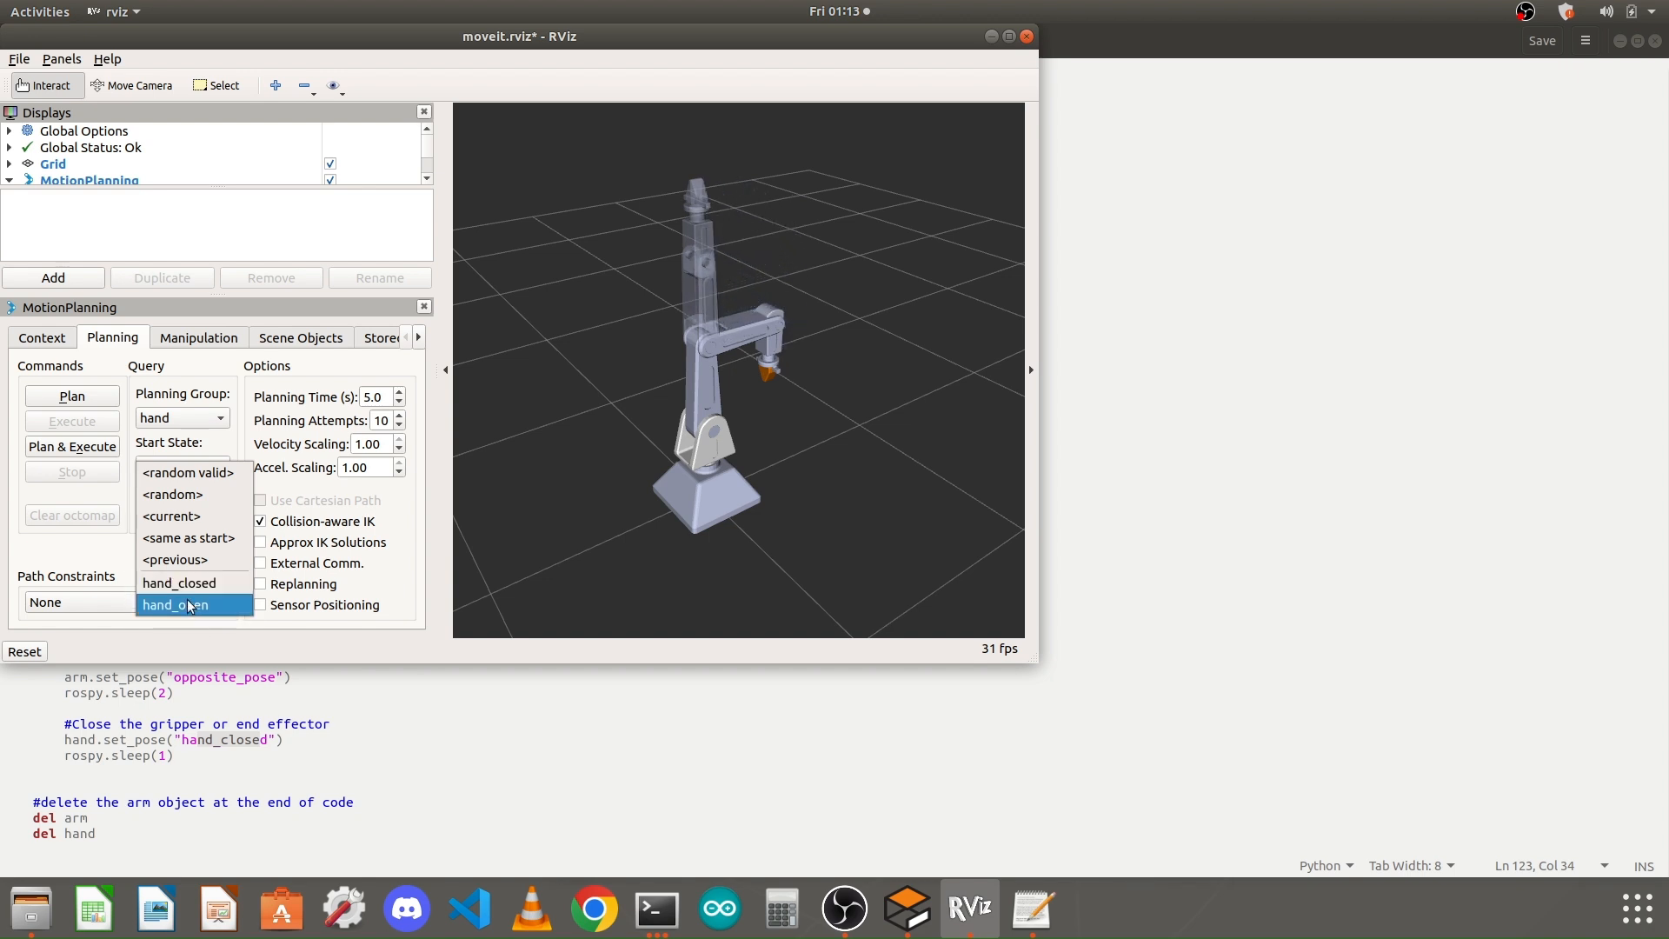
pyautogui.click(174, 603)
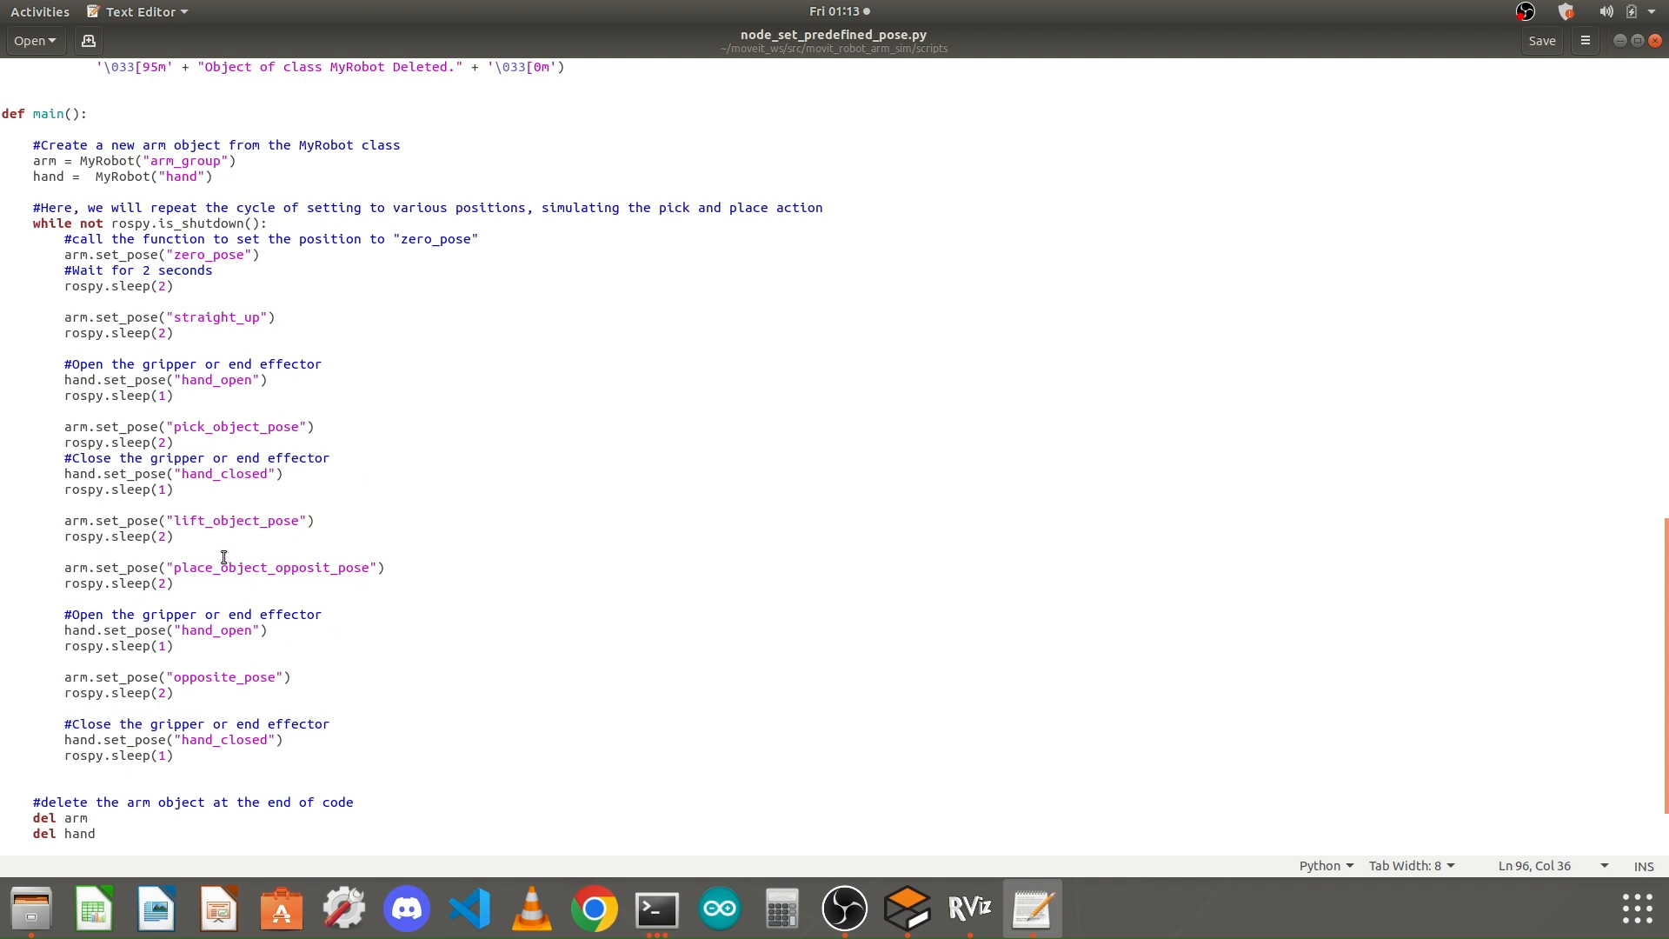
pyautogui.click(278, 316)
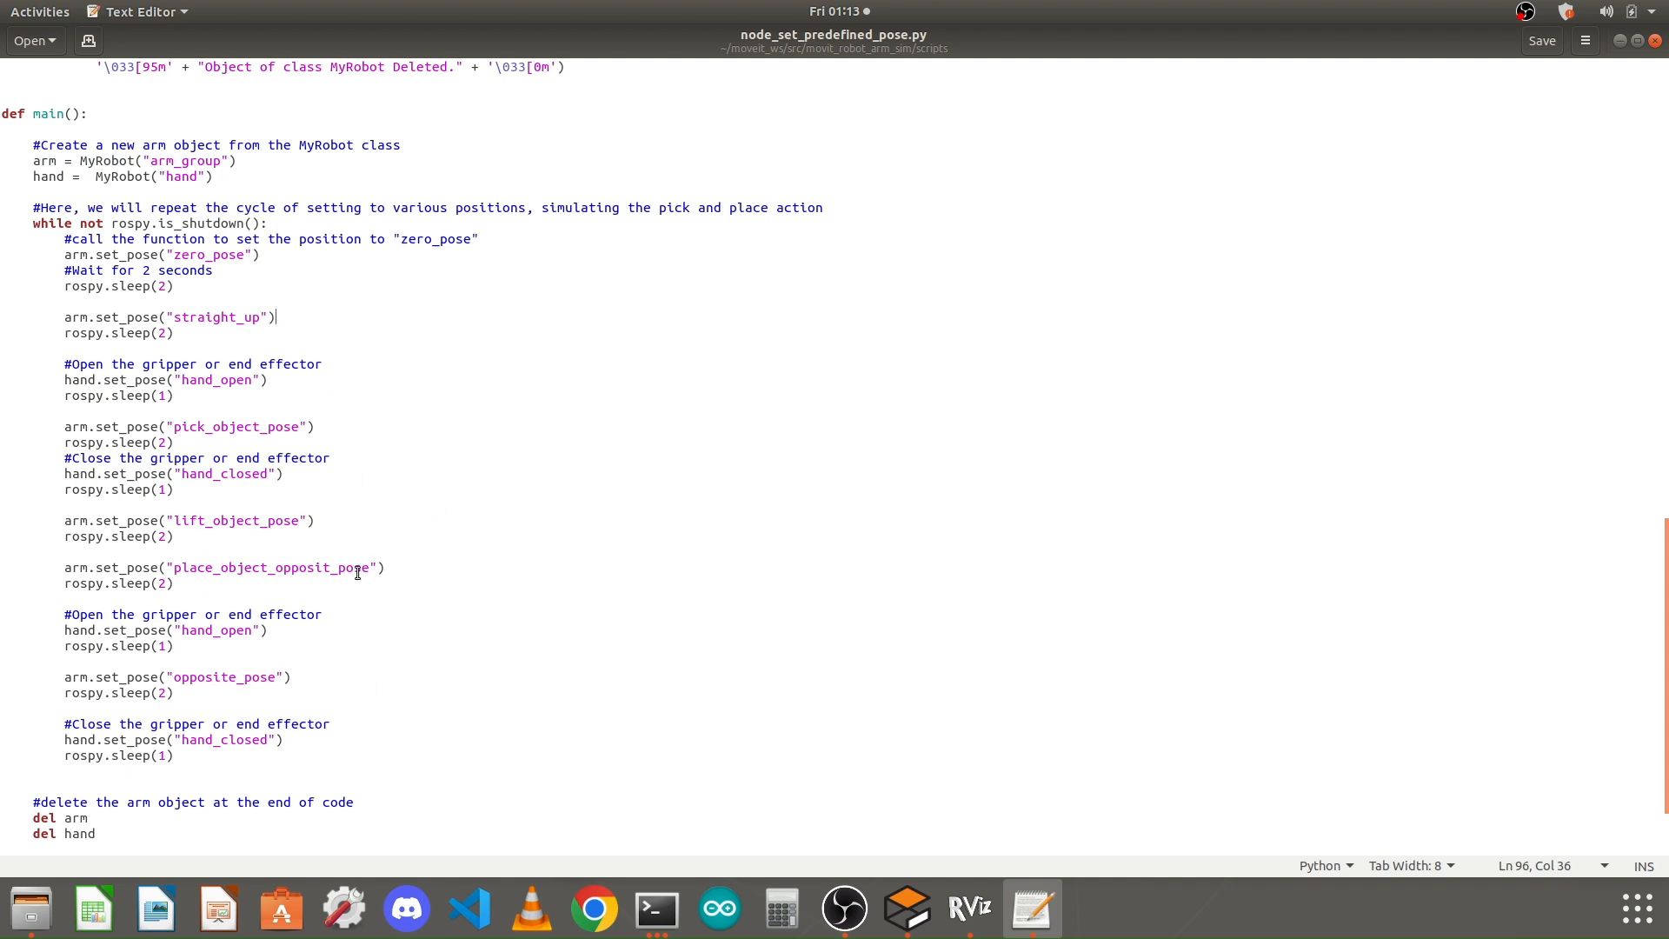
pyautogui.moveTo(561, 685)
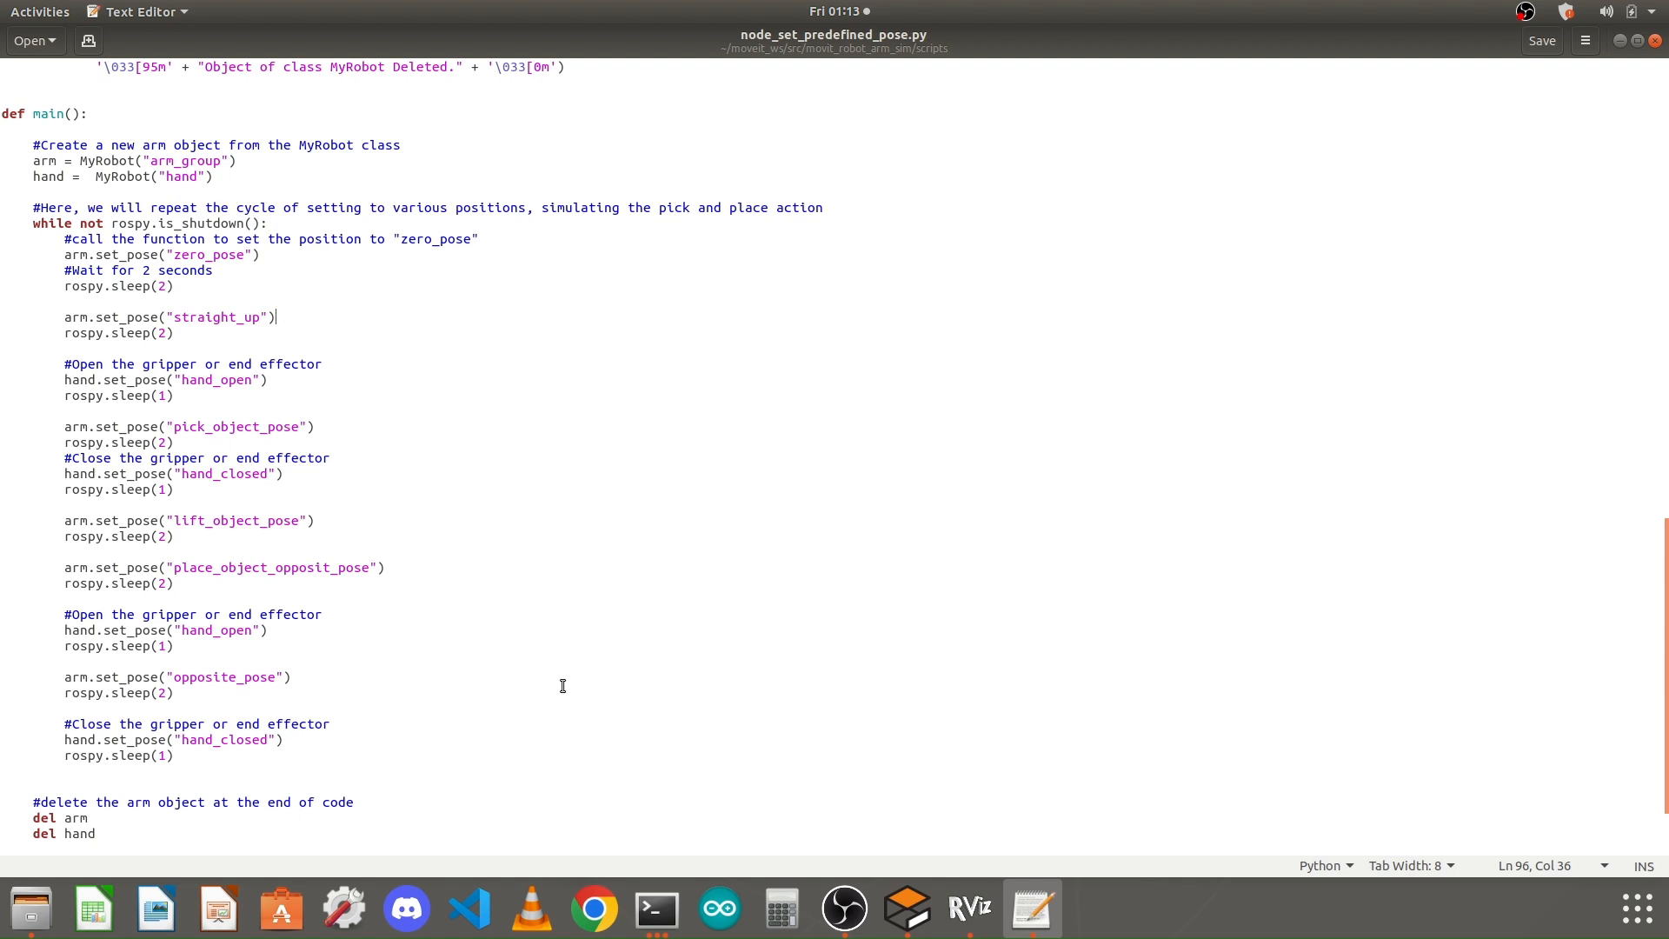